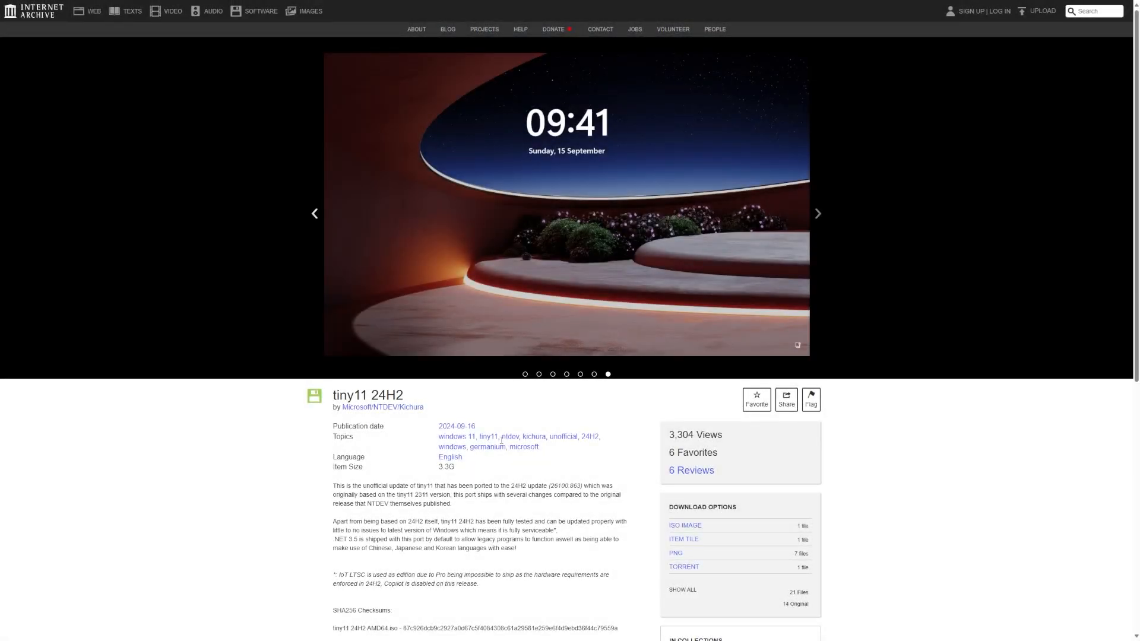
# - Review the tiny11 24H2 release notes, noting the 14.41 GB storage requirement
pyautogui.doubleClick(349, 394)
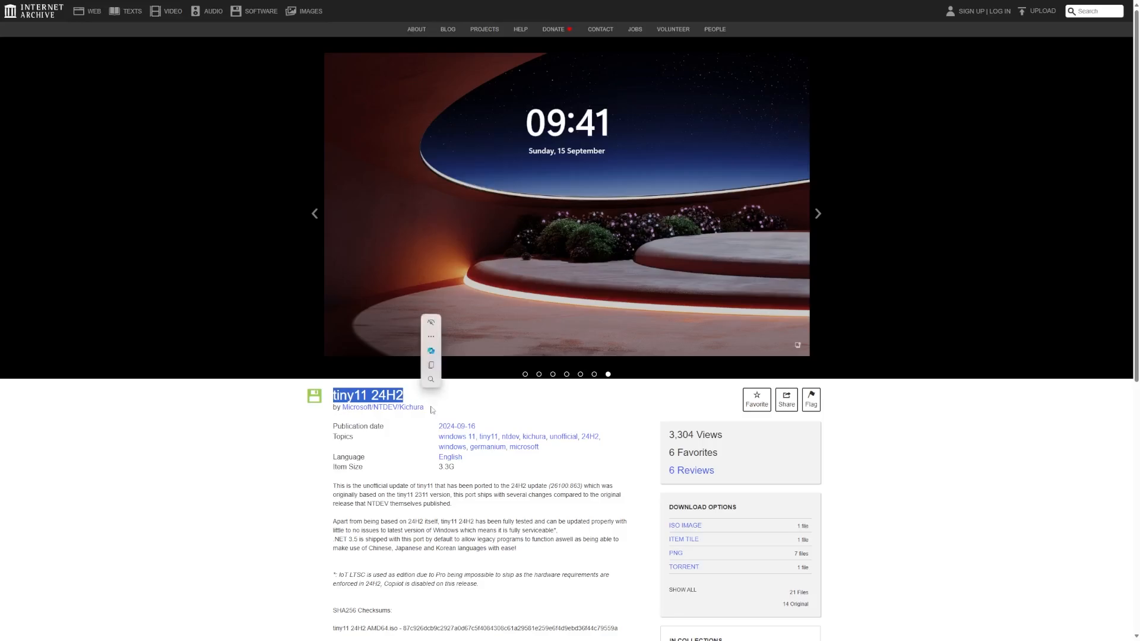
pyautogui.click(489, 391)
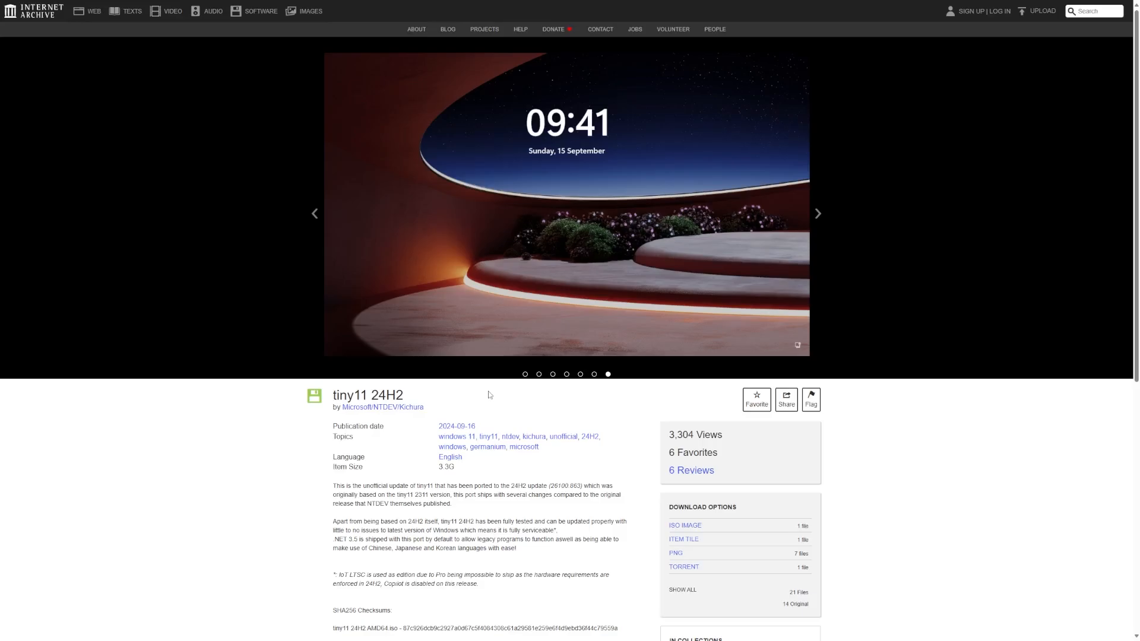
pyautogui.moveTo(401, 428)
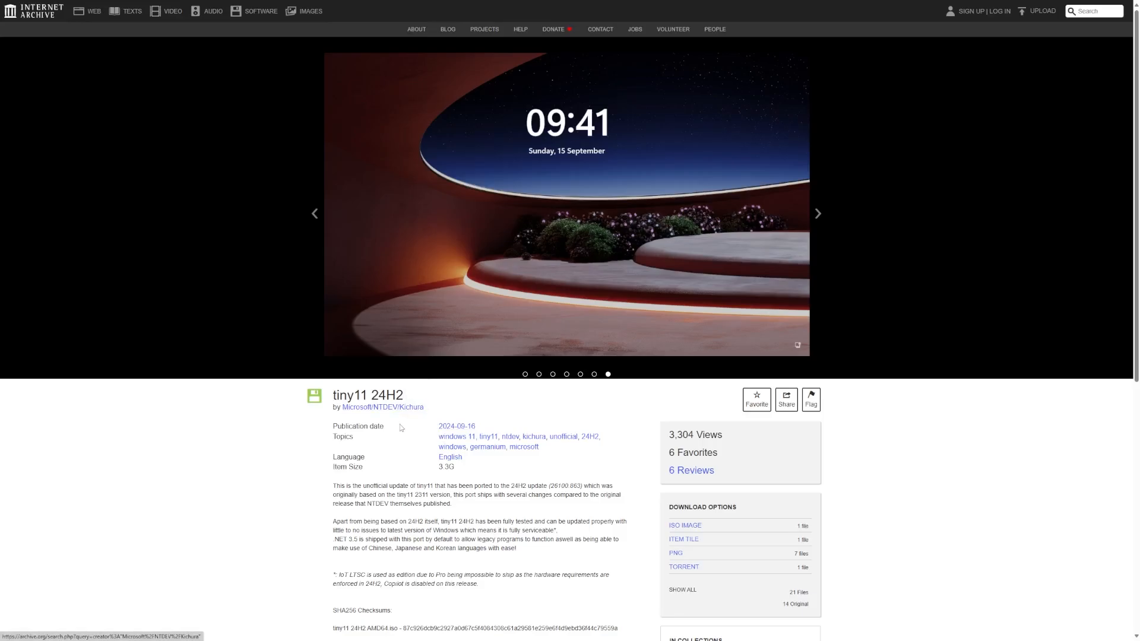
pyautogui.scroll(-3)
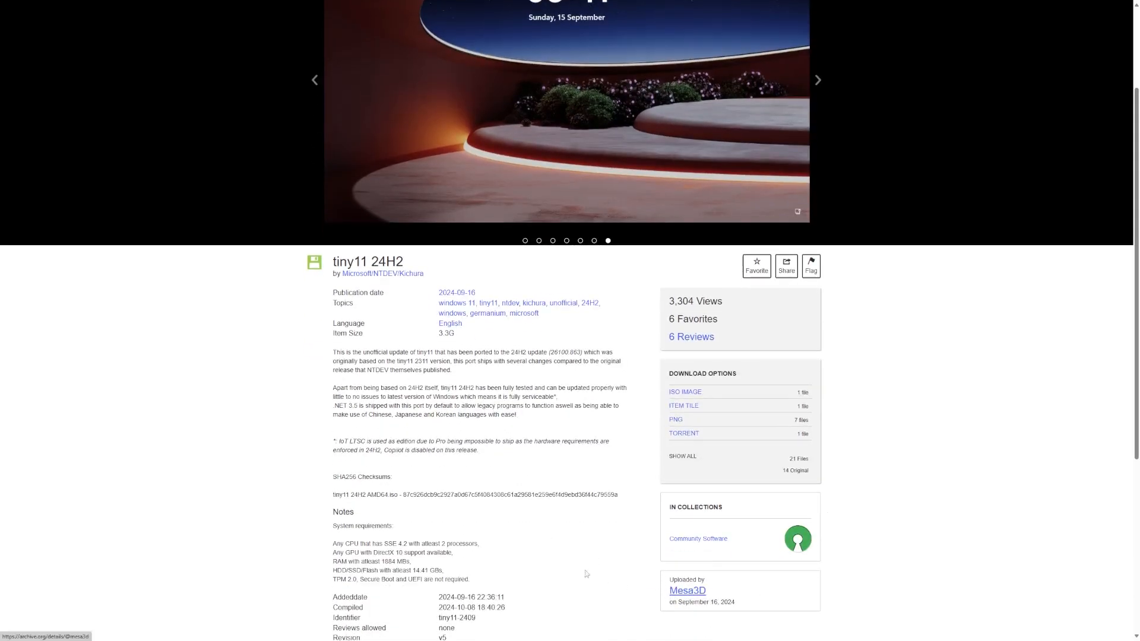
pyautogui.moveTo(522, 537)
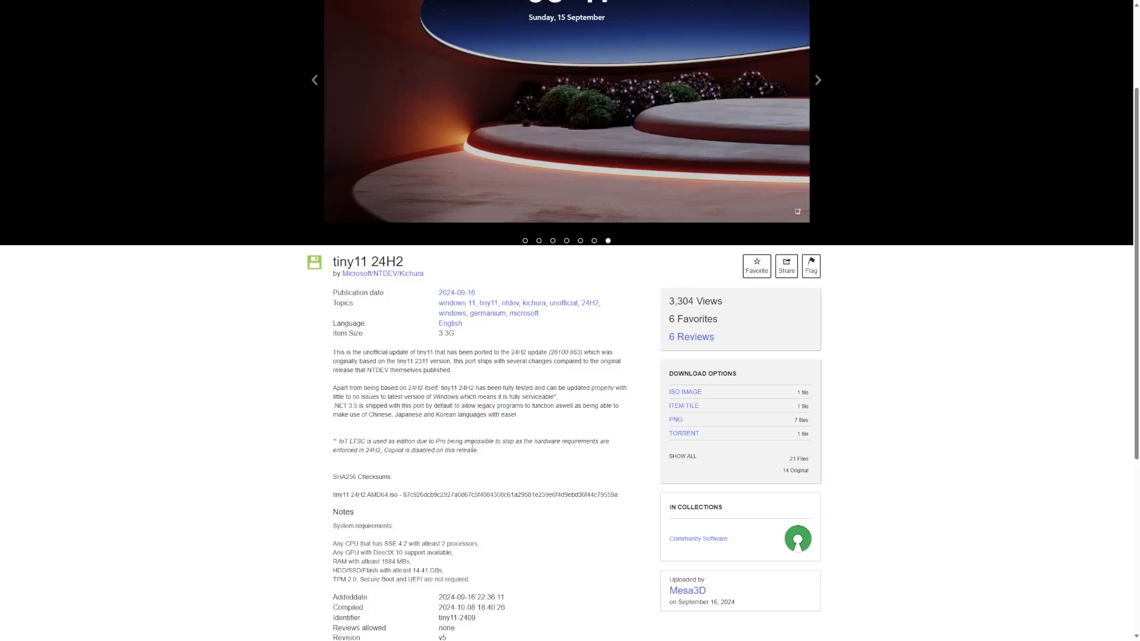
pyautogui.moveTo(451, 469)
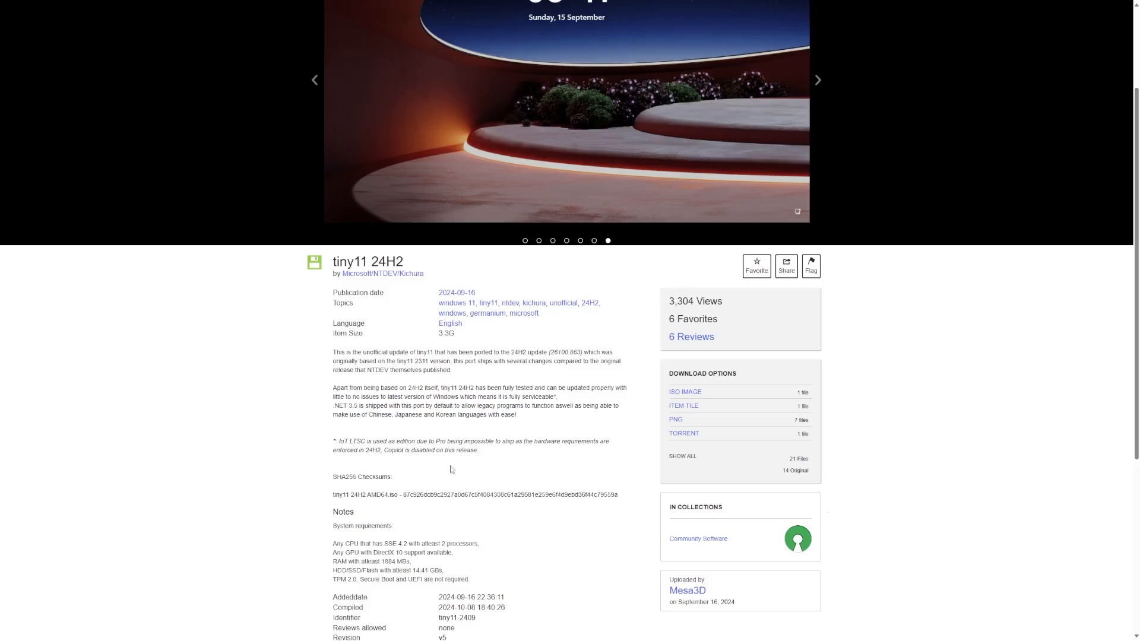
pyautogui.scroll(-3)
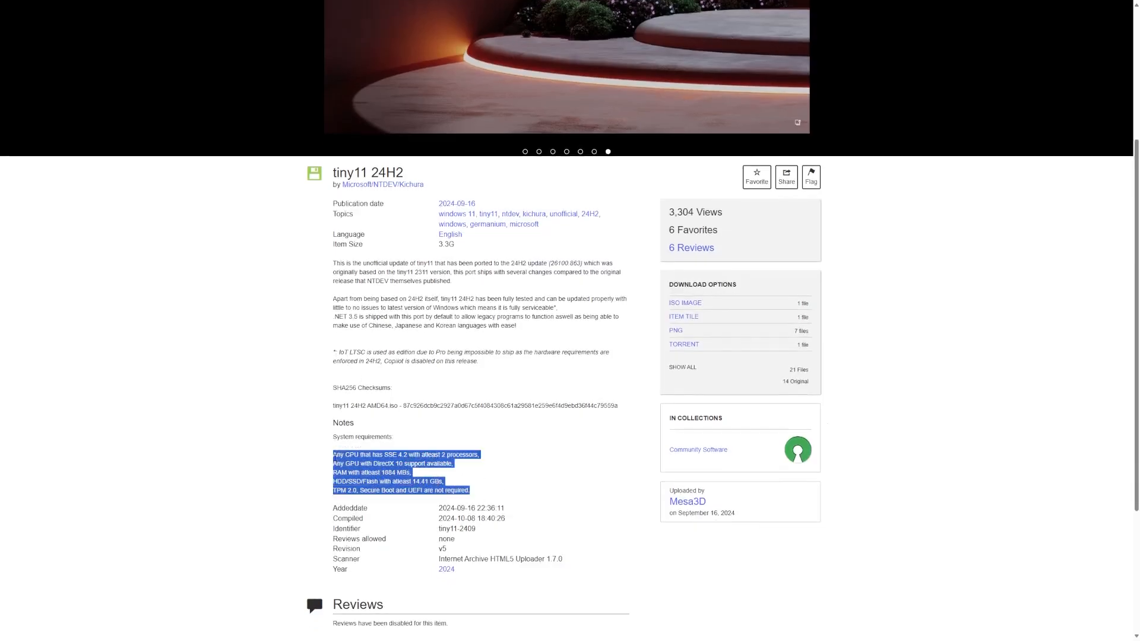
pyautogui.click(472, 490)
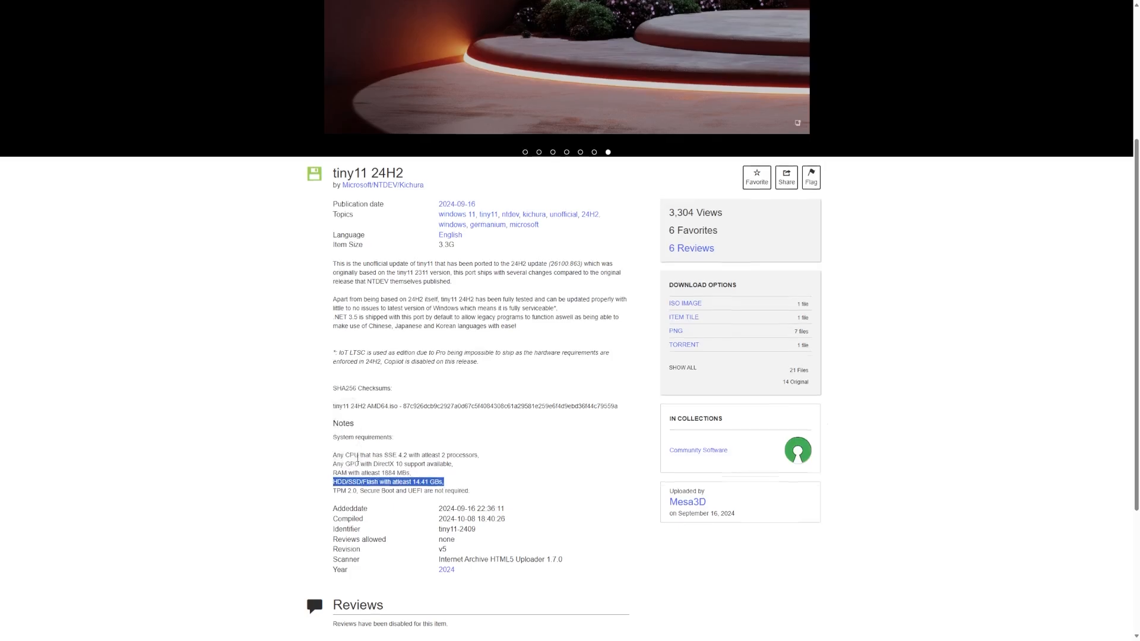
pyautogui.scroll(3)
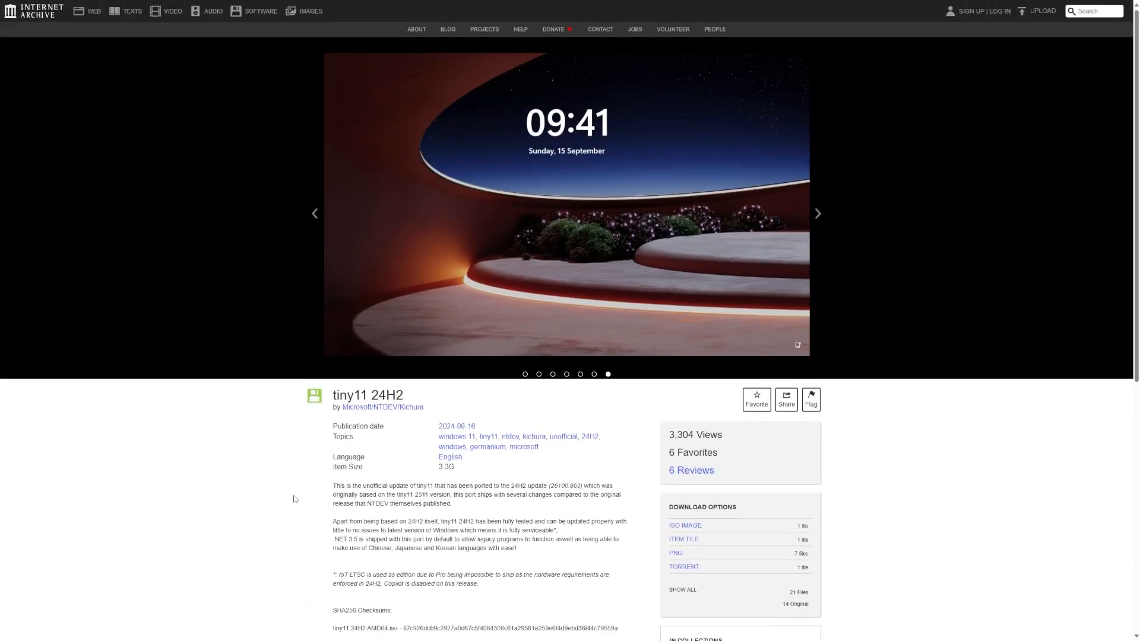
pyautogui.moveTo(536, 5)
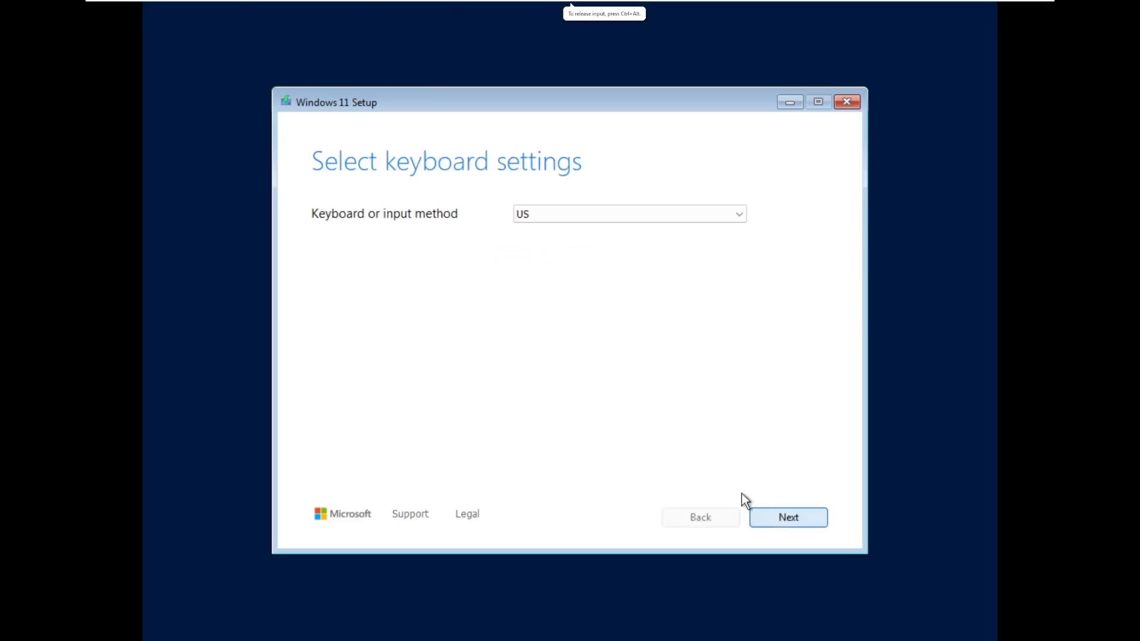
# - Keep the US keyboard, accept the license terms and install onto the 60 GB unallocated Disk 0
pyautogui.click(788, 517)
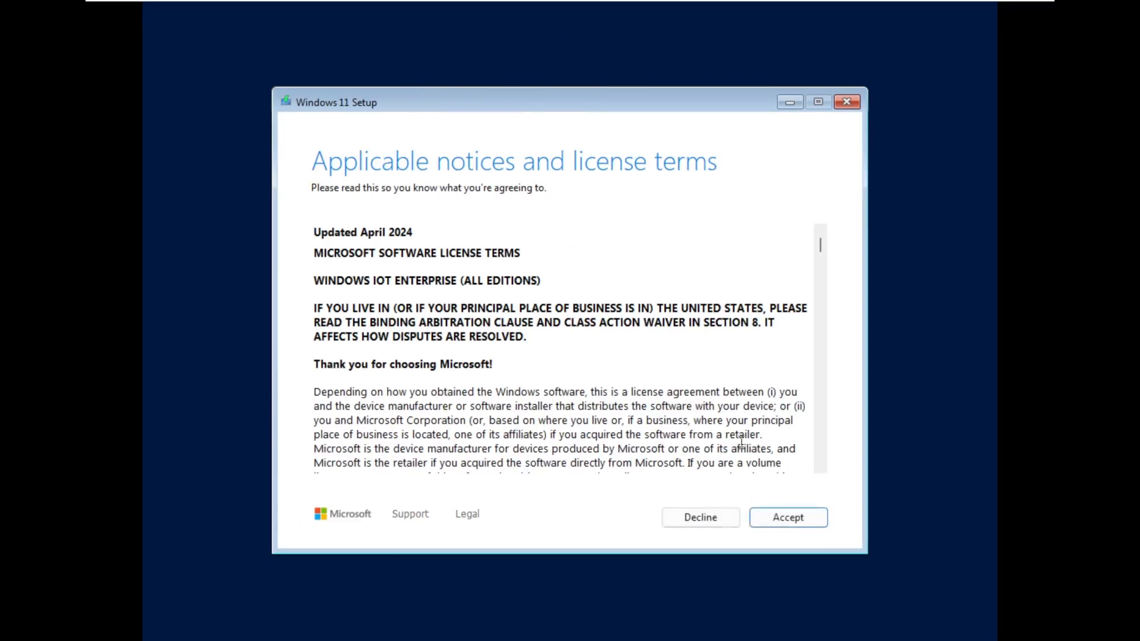
pyautogui.click(788, 516)
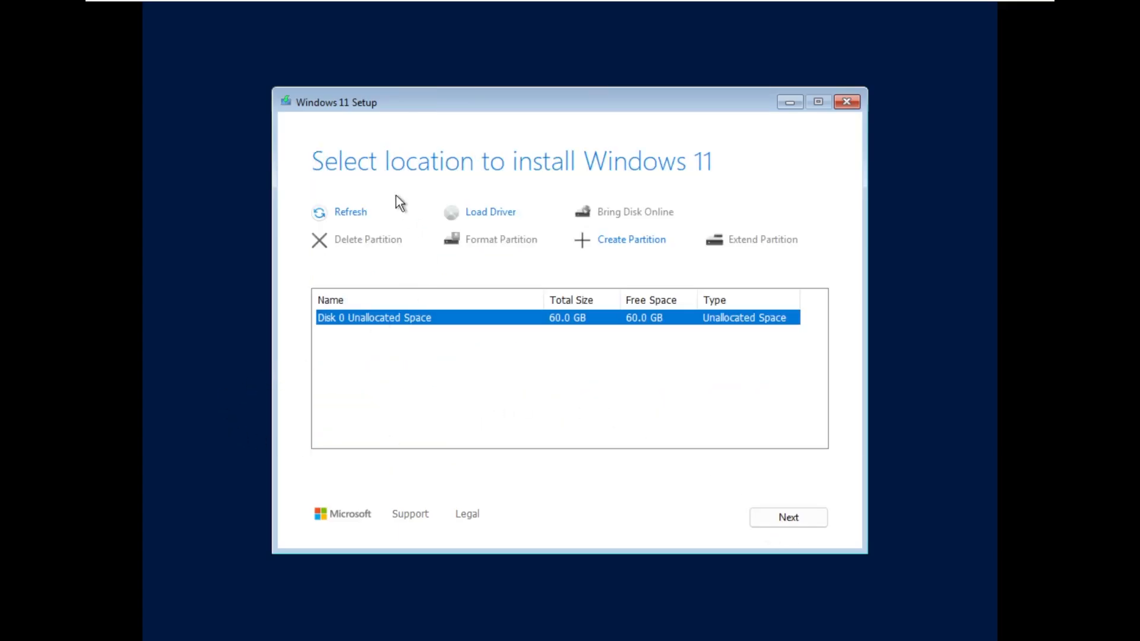
pyautogui.moveTo(831, 532)
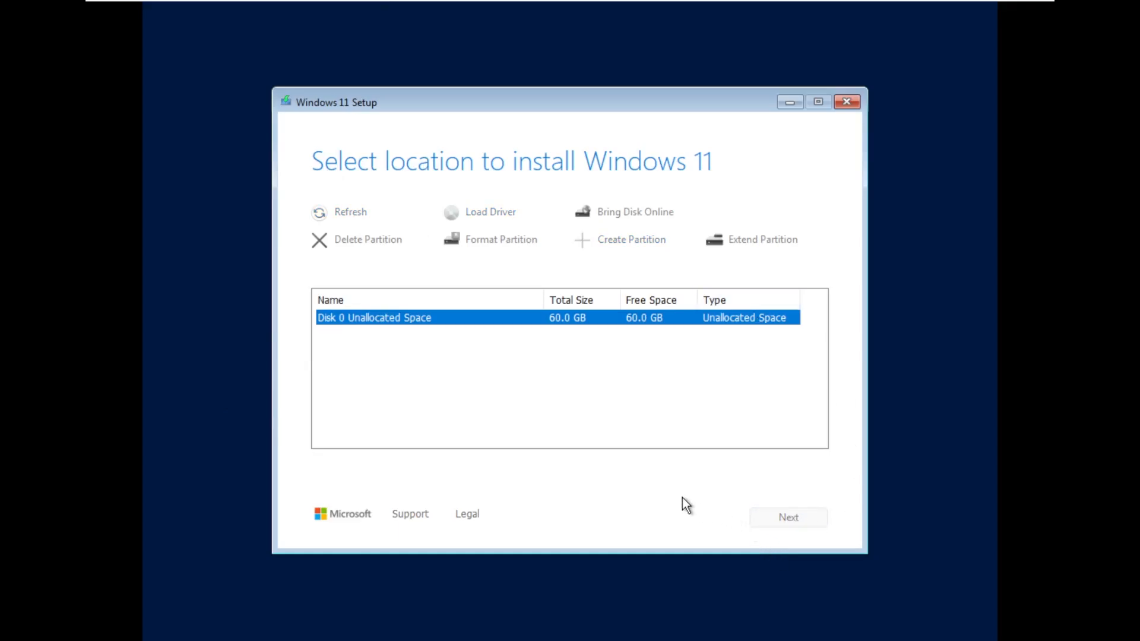
pyautogui.moveTo(623, 499)
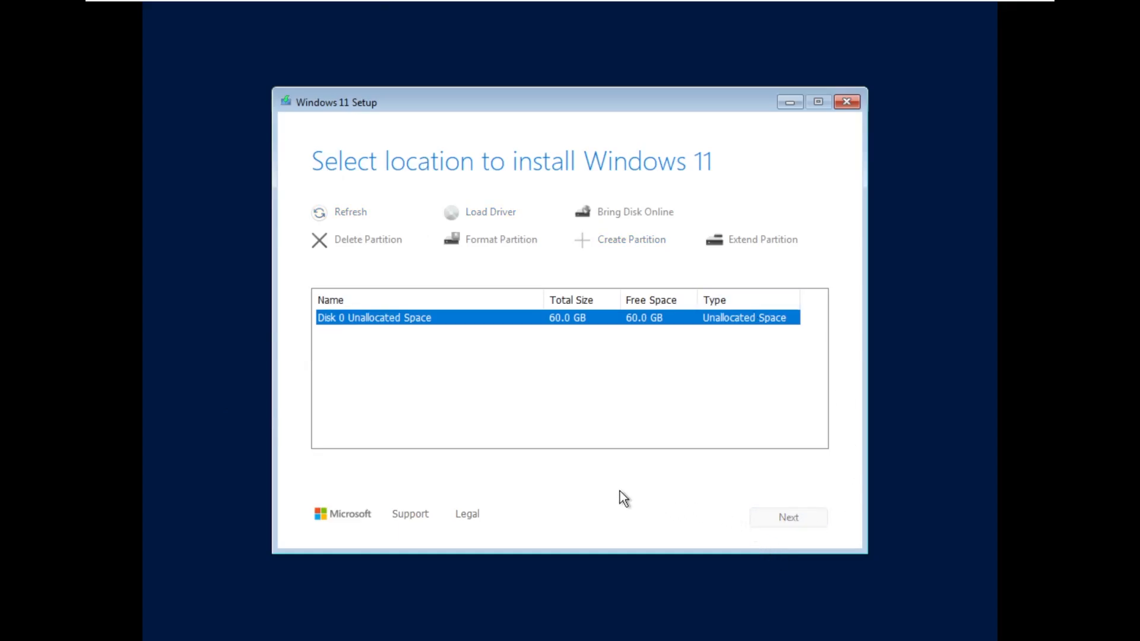
pyautogui.click(787, 517)
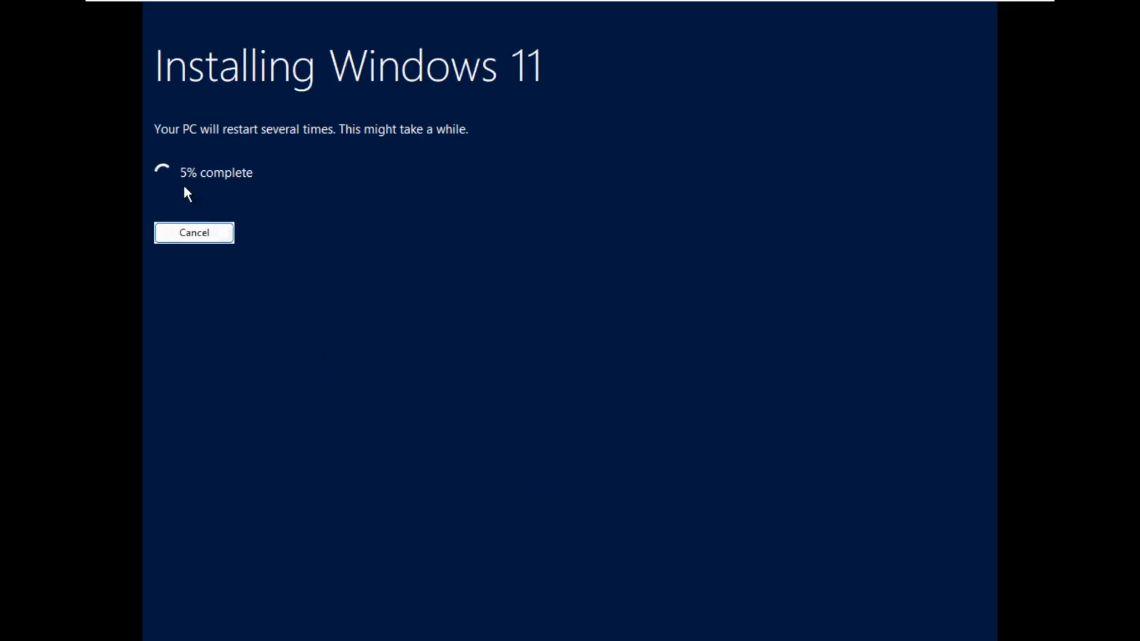
pyautogui.moveTo(406, 384)
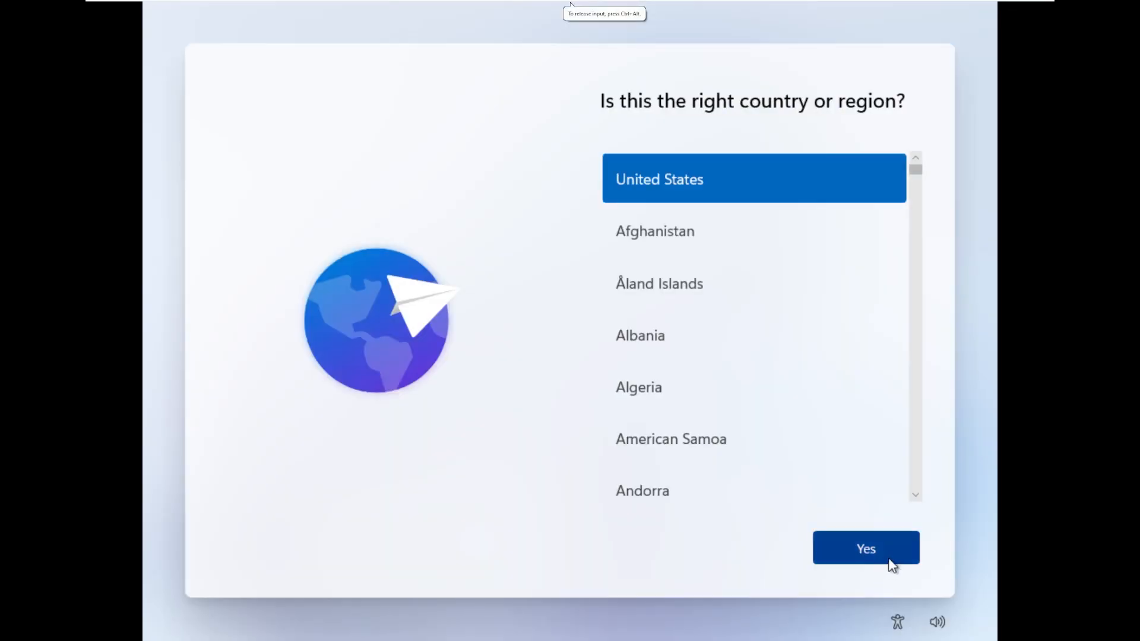
# - Confirm United States region and US keyboard layout, skipping a second layout
pyautogui.click(866, 549)
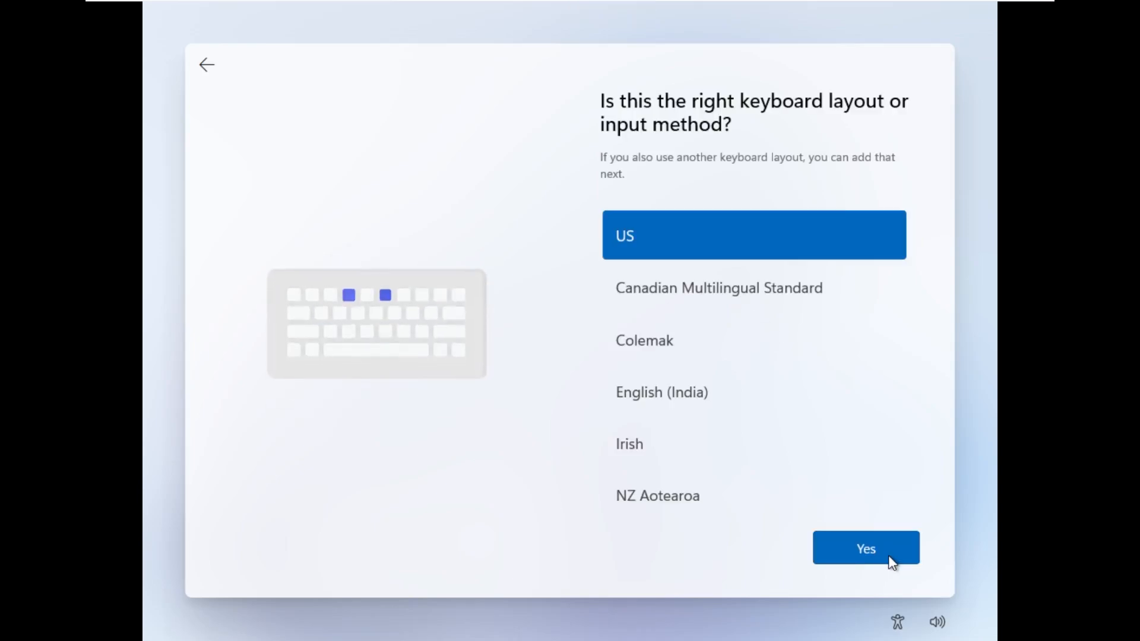
pyautogui.click(865, 549)
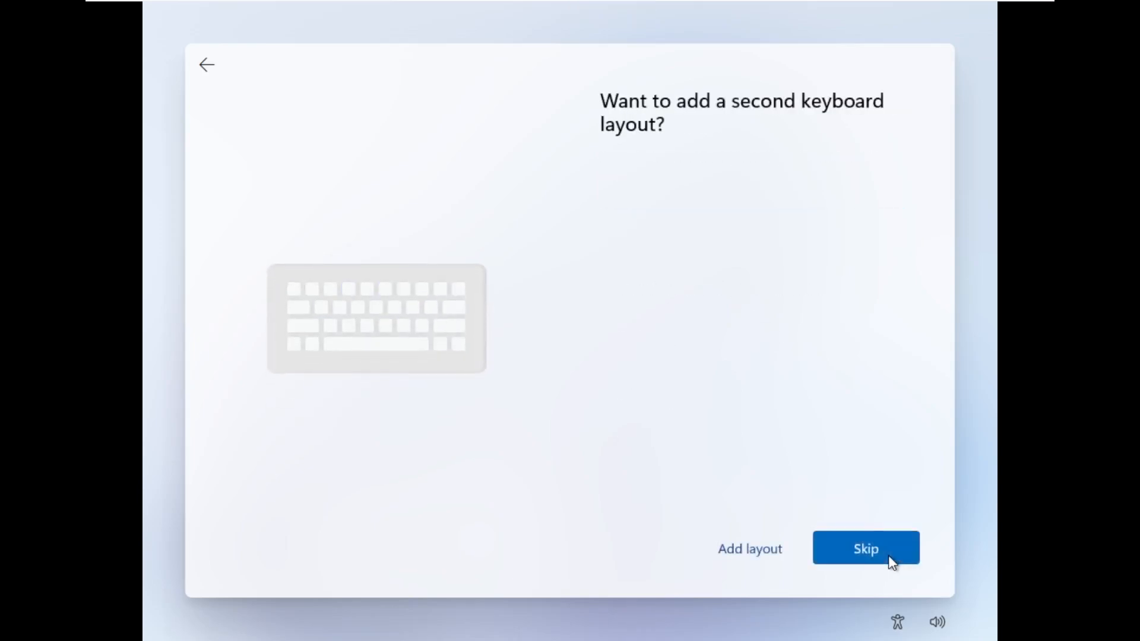
pyautogui.click(866, 549)
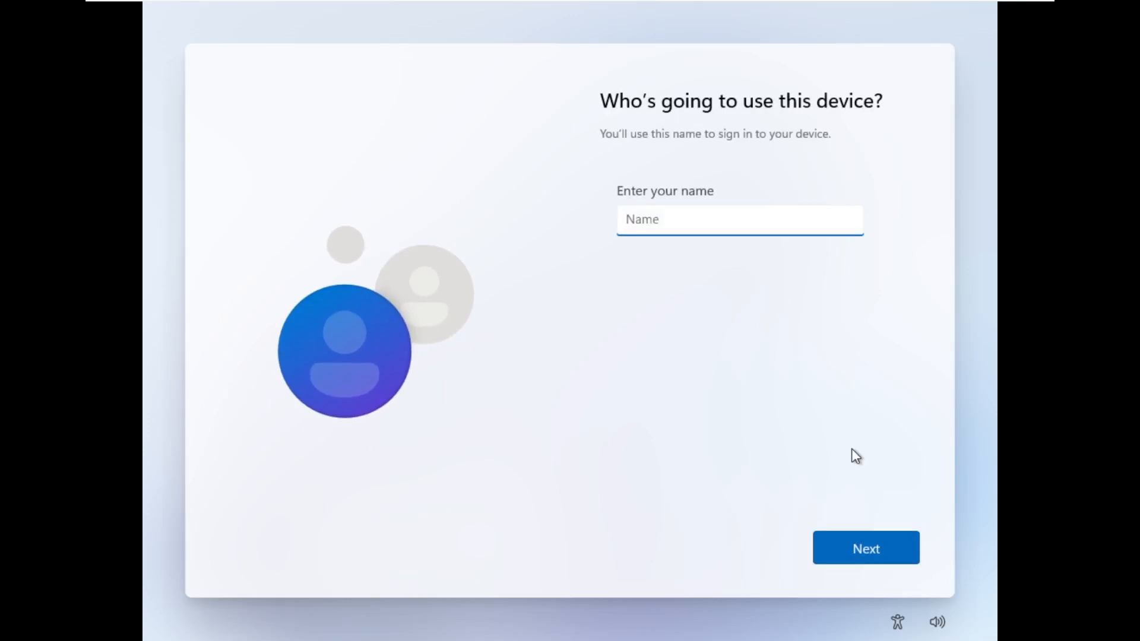
# - Continue past the account name step and proceed with a blank password
pyautogui.click(864, 548)
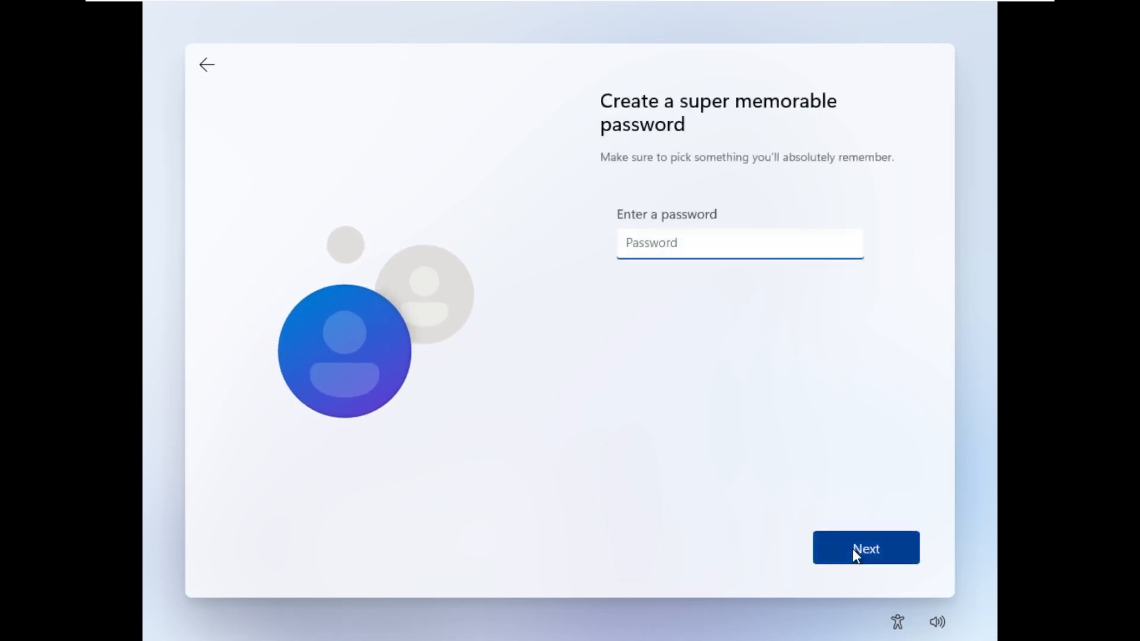
pyautogui.click(866, 547)
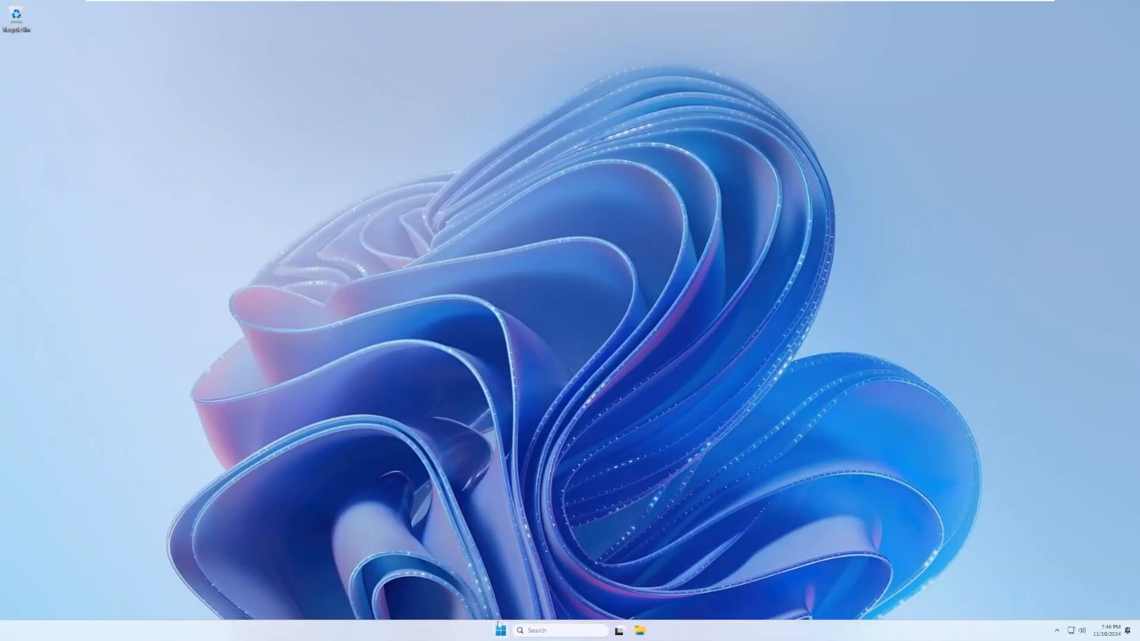
pyautogui.moveTo(451, 324)
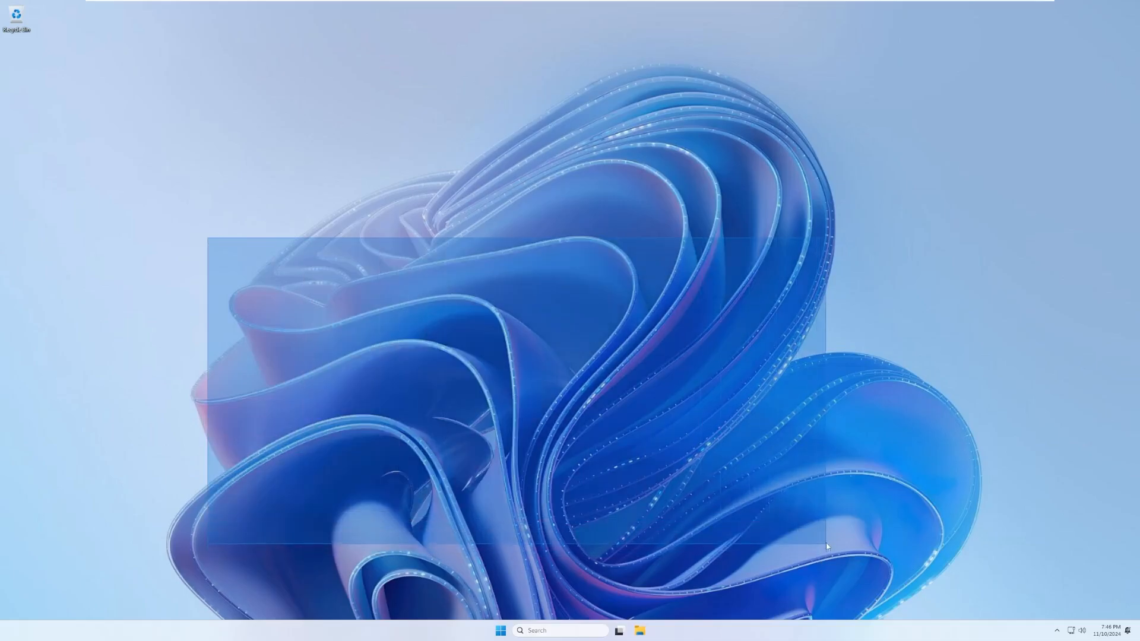
# - Briefly view Personalization settings, the notifications panel and quick settings, dismissing each
pyautogui.rightClick(827, 547)
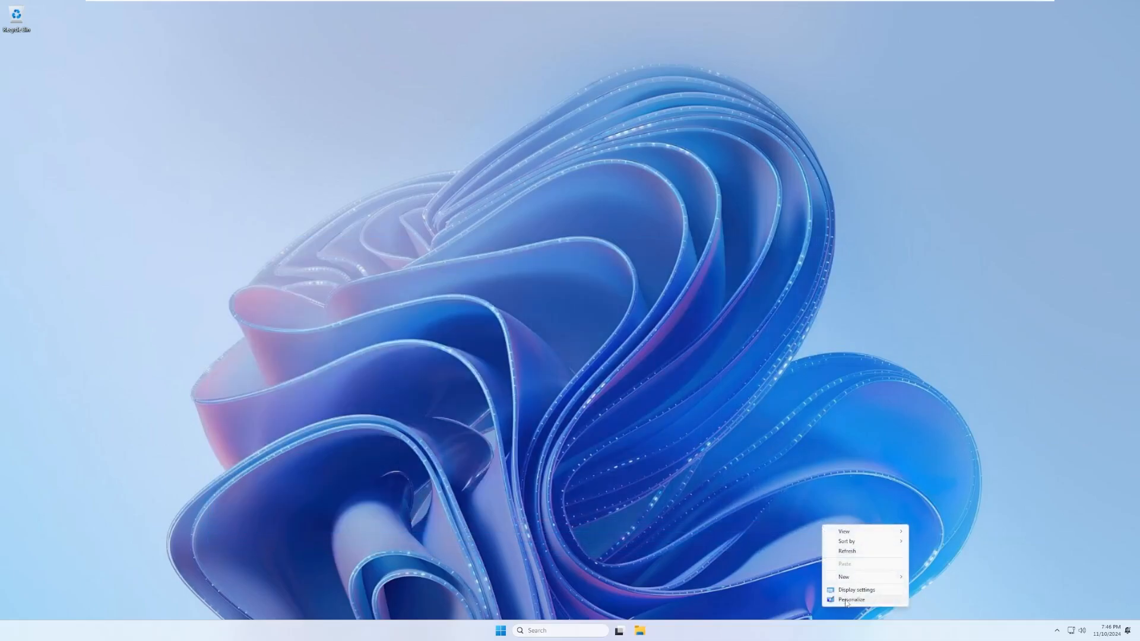
pyautogui.click(850, 598)
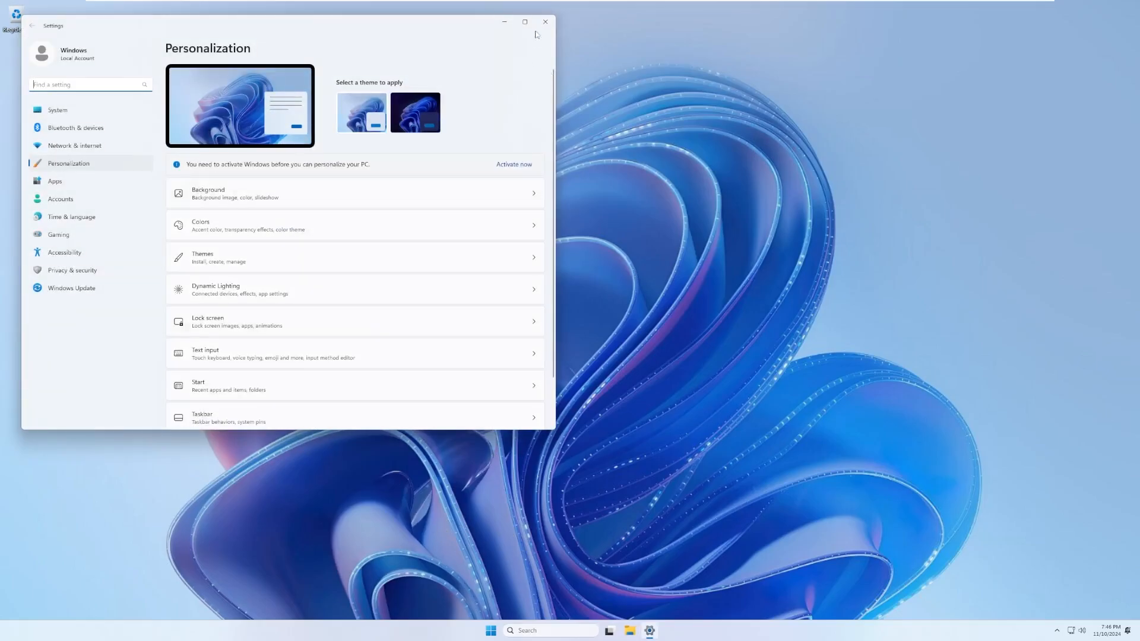
pyautogui.click(544, 22)
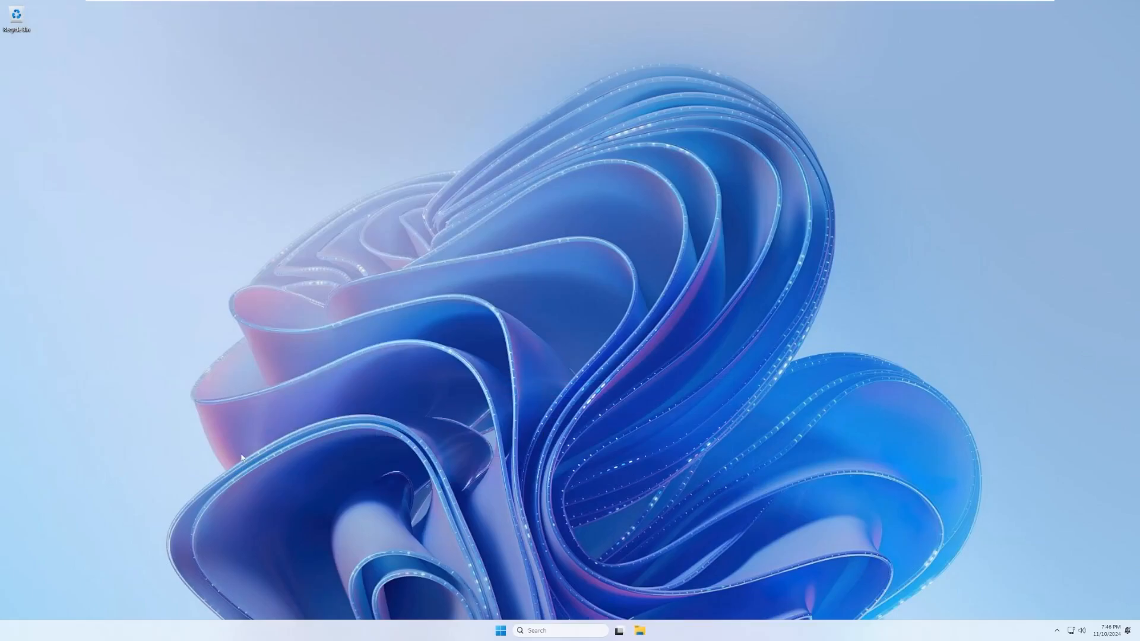
pyautogui.moveTo(40, 95)
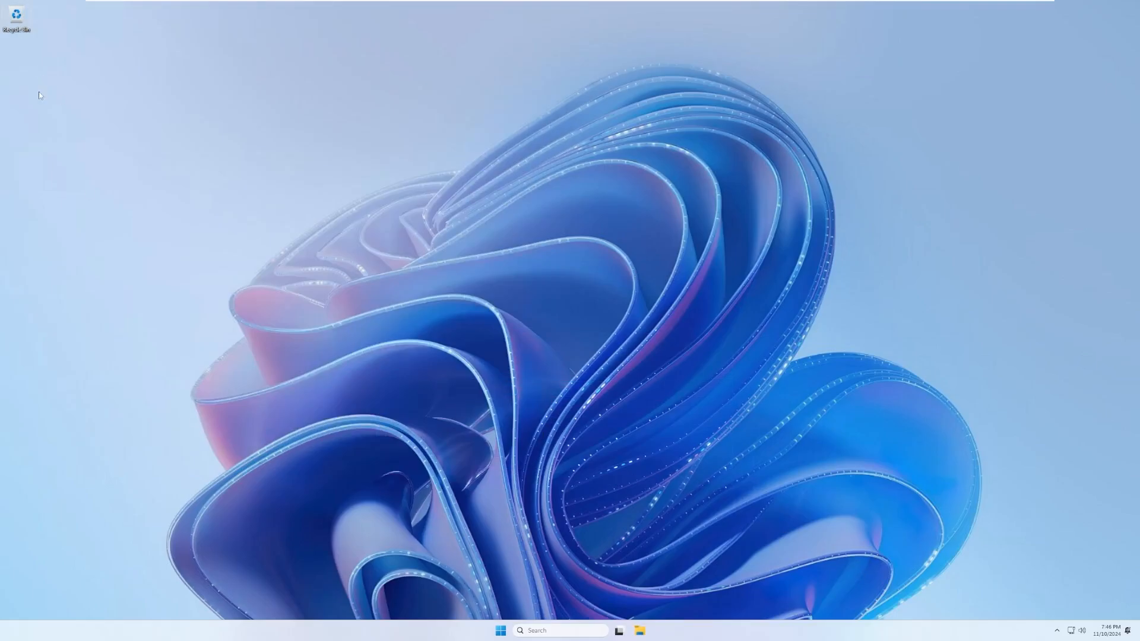
pyautogui.moveTo(1089, 621)
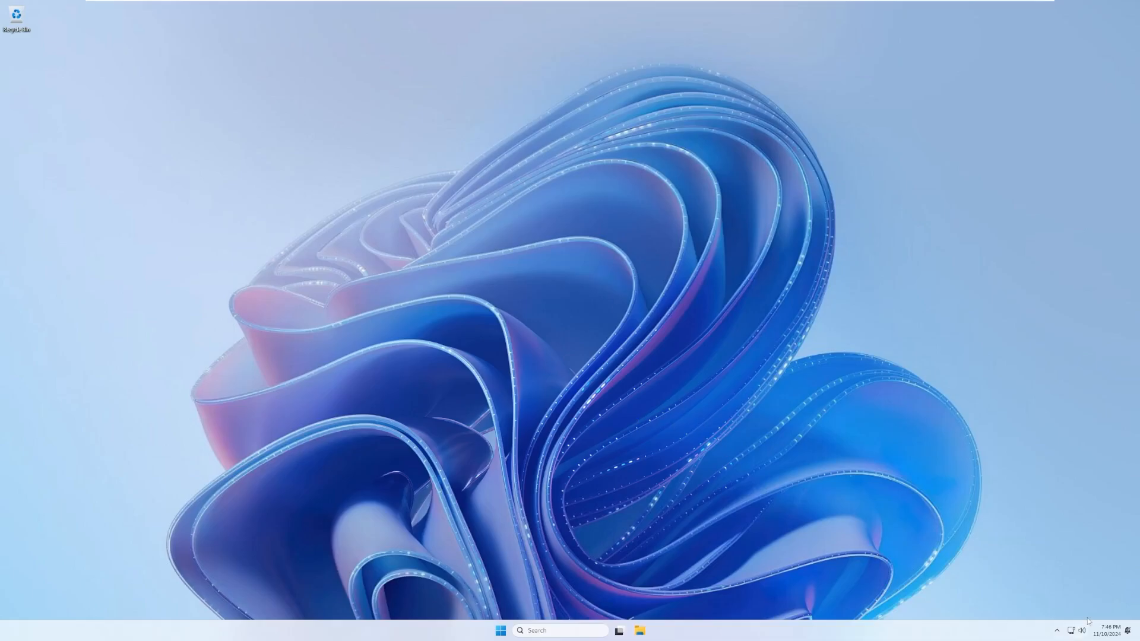
pyautogui.click(1108, 630)
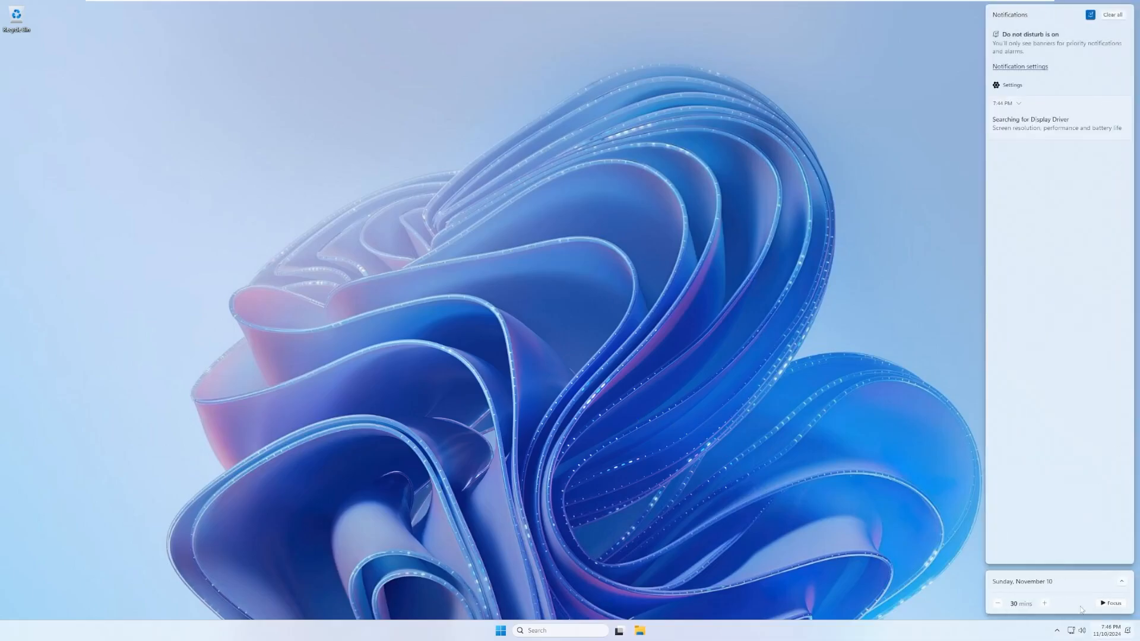
pyautogui.click(1082, 631)
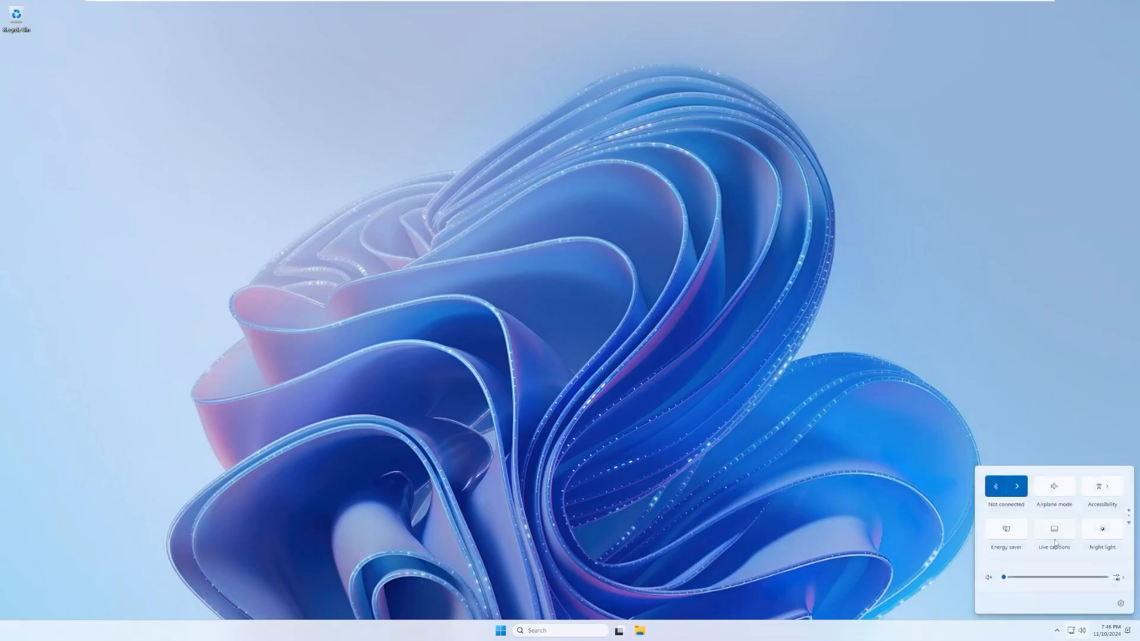
pyautogui.click(1128, 512)
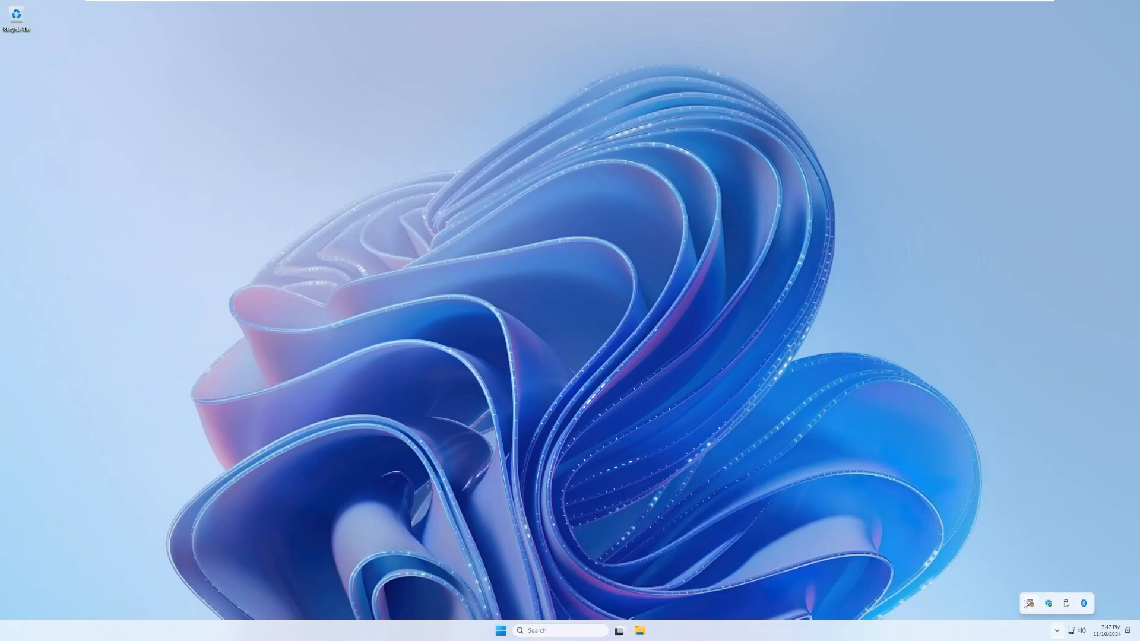
pyautogui.moveTo(1049, 603)
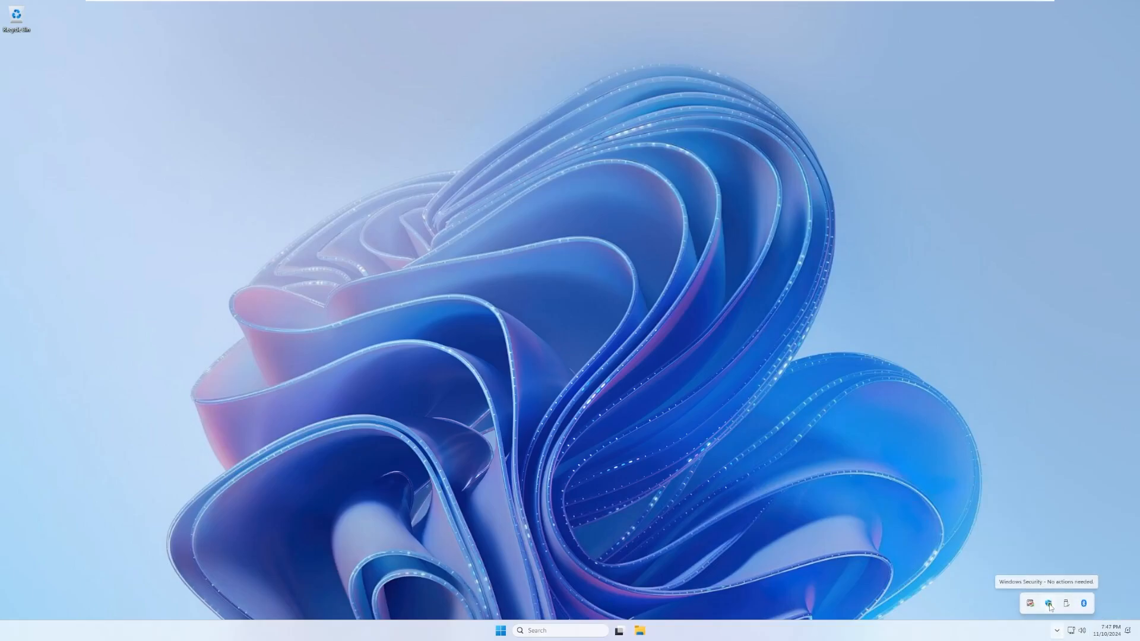
pyautogui.moveTo(1045, 613)
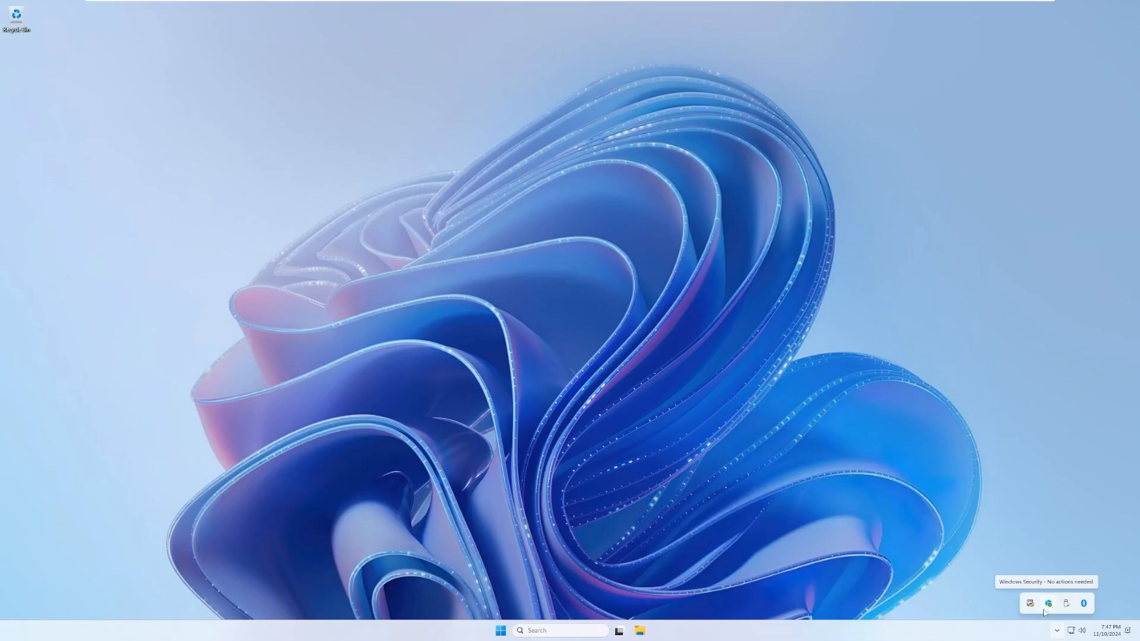
pyautogui.moveTo(1067, 604)
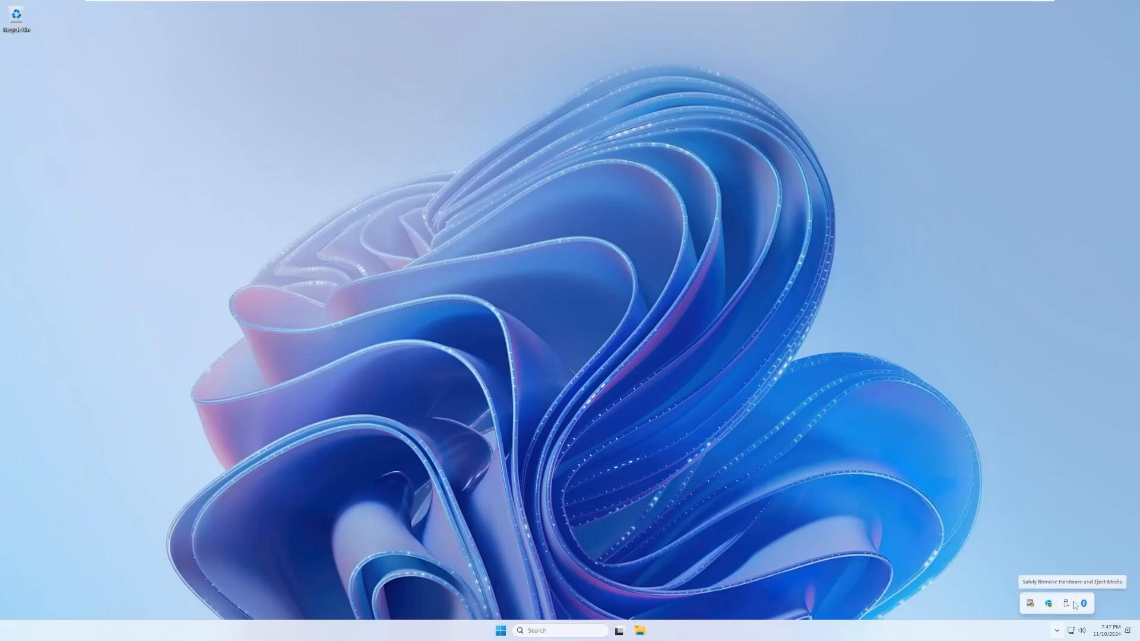
pyautogui.moveTo(1083, 603)
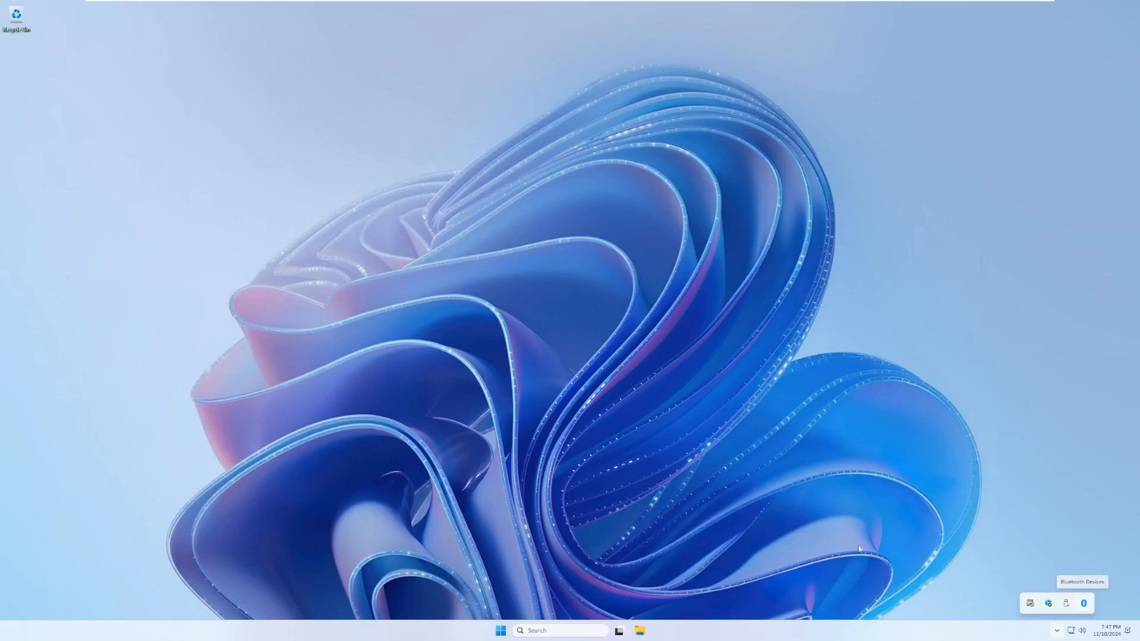
pyautogui.moveTo(639, 630)
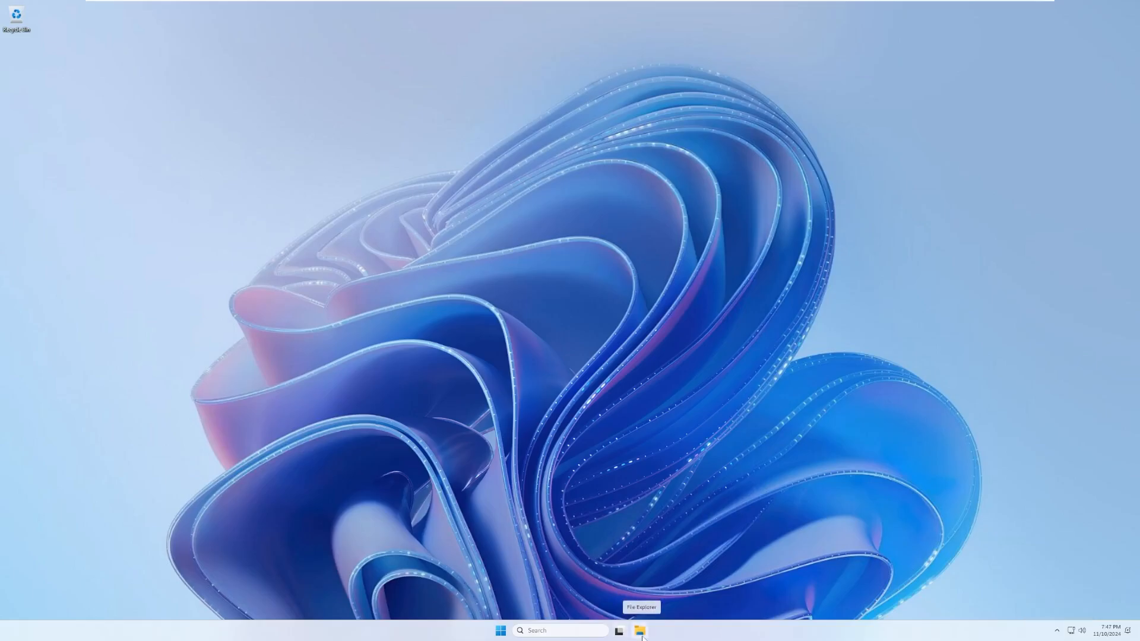
# - Launch File Explorer from the taskbar and bring up the Taskbar settings page
pyautogui.click(639, 631)
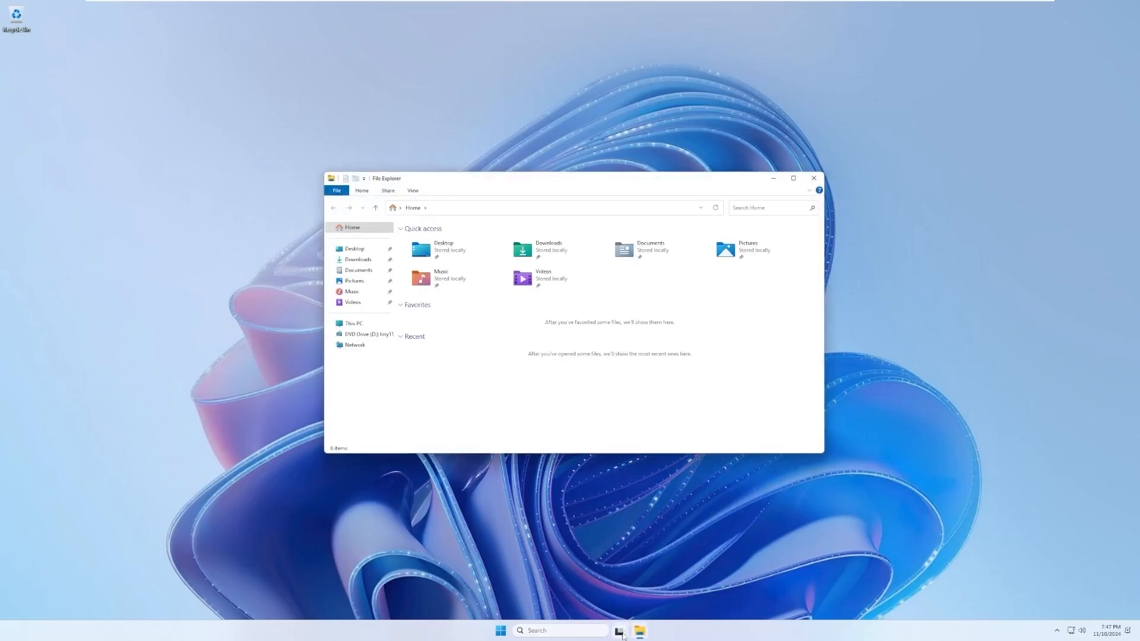
pyautogui.click(618, 630)
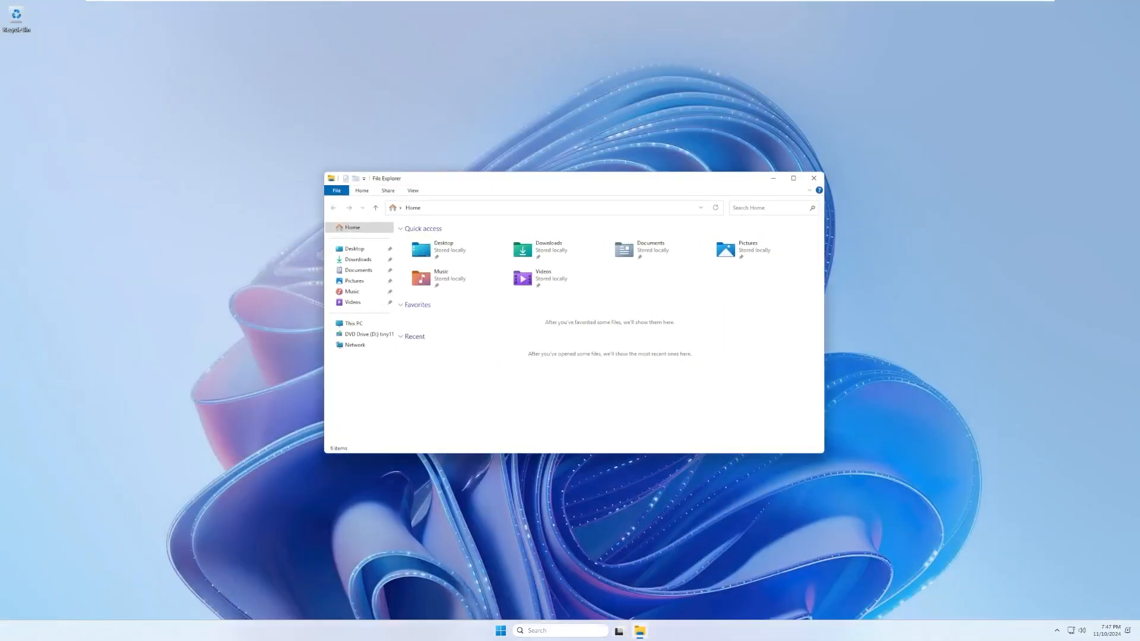
pyautogui.click(559, 630)
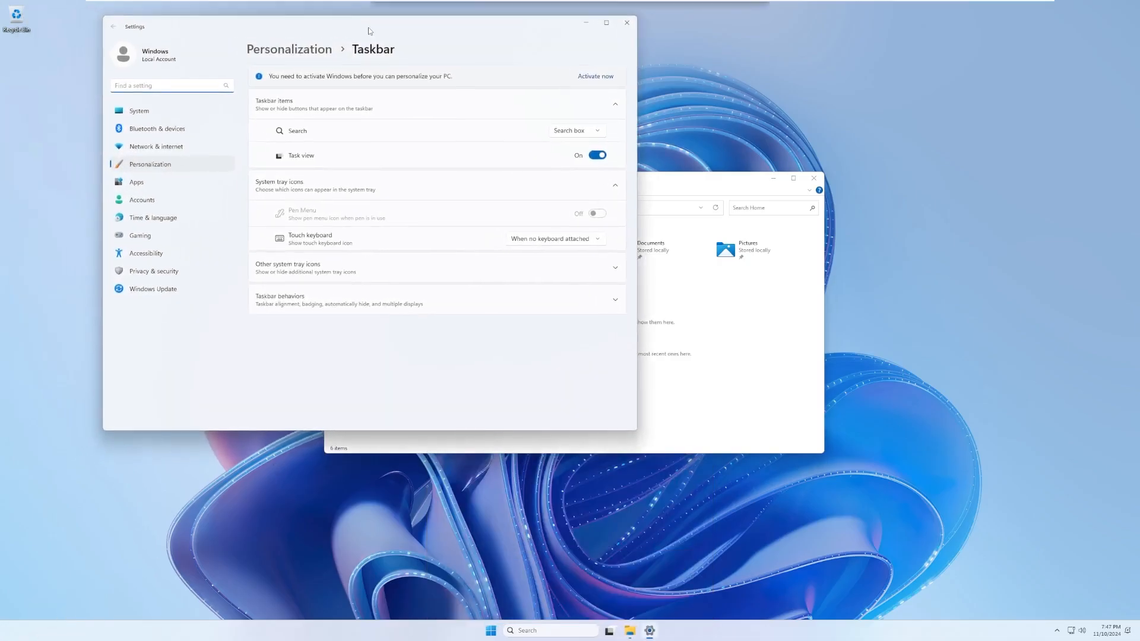
pyautogui.moveTo(341, 247)
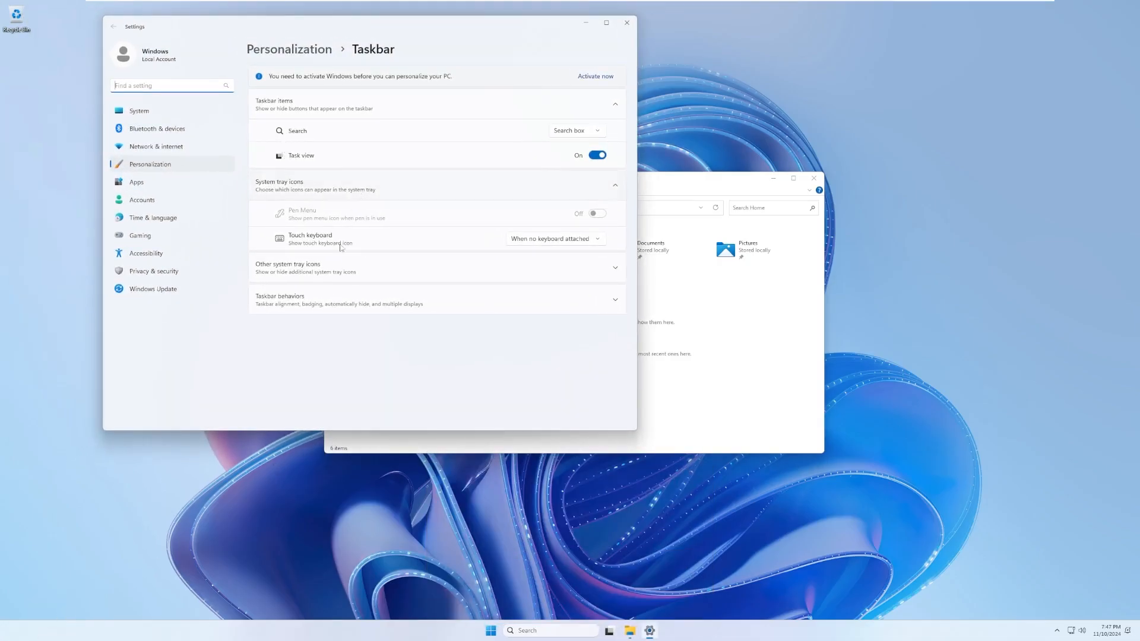
# - Close the Settings window and File Explorer, leaving the bare desktop
pyautogui.click(626, 22)
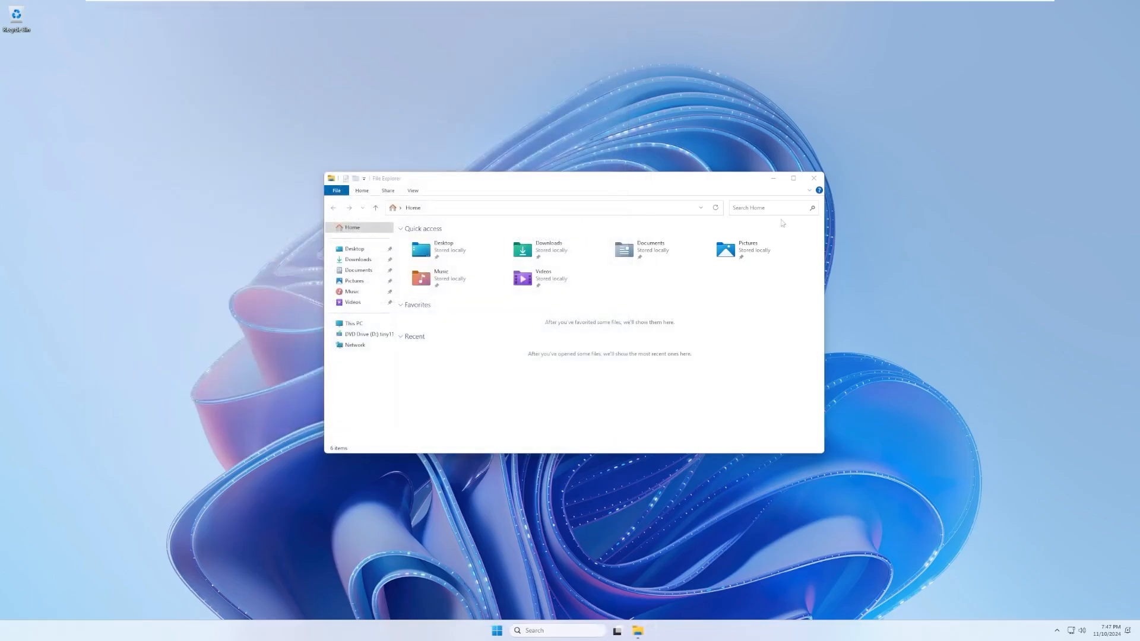
pyautogui.click(812, 178)
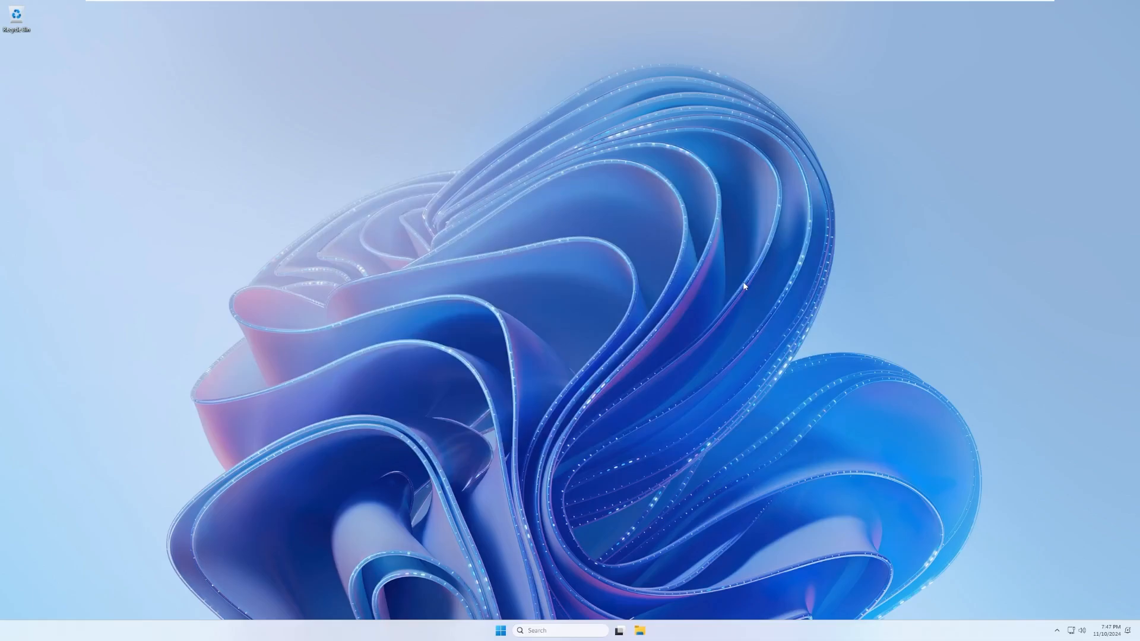
pyautogui.moveTo(12, 635)
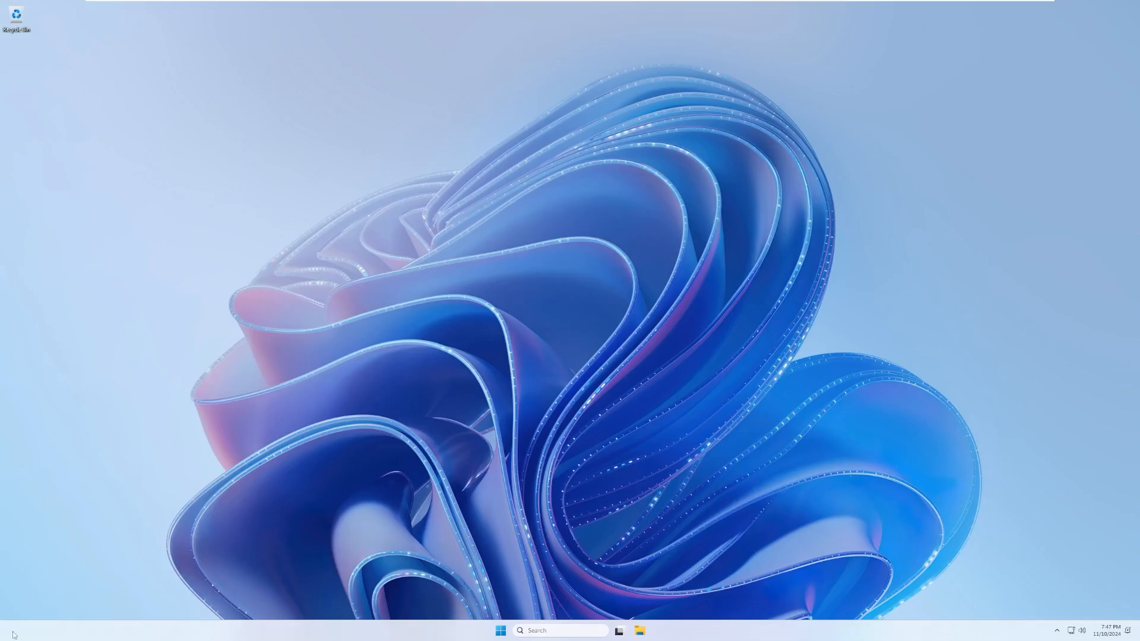
# - Show the Start menu with Settings and File Explorer pinned and Get Started recommended
pyautogui.click(500, 631)
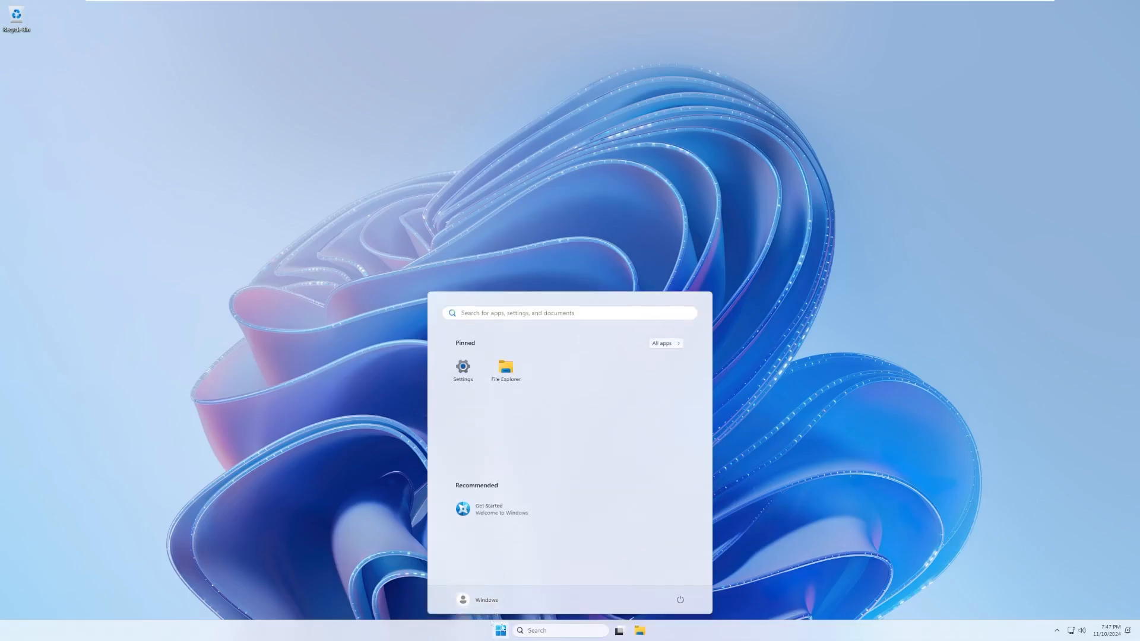
pyautogui.moveTo(554, 477)
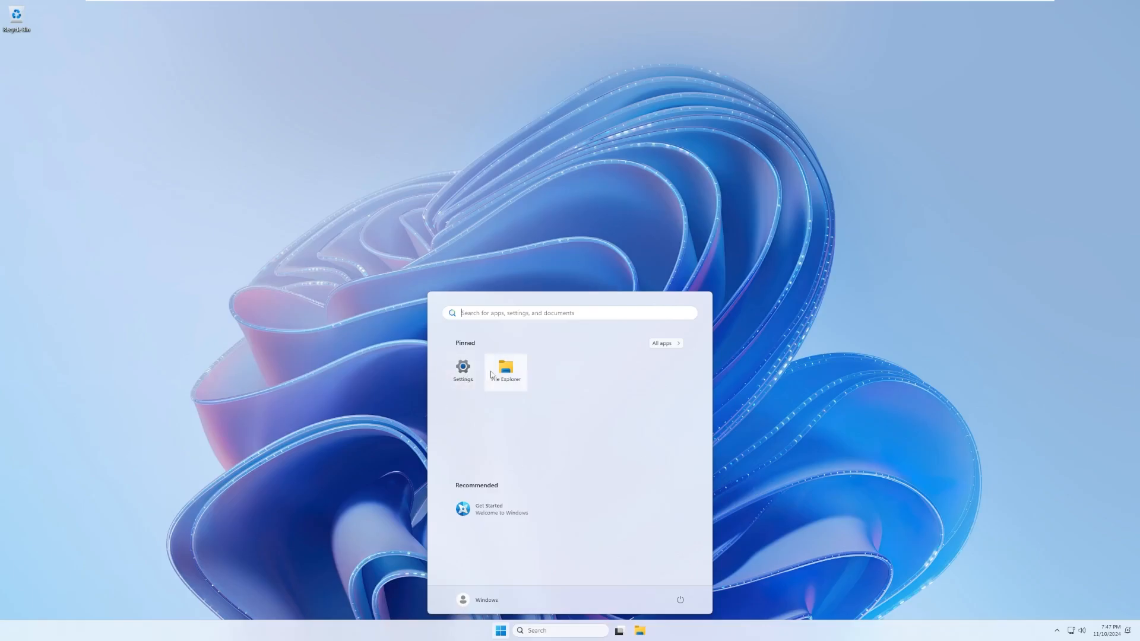
pyautogui.moveTo(510, 508)
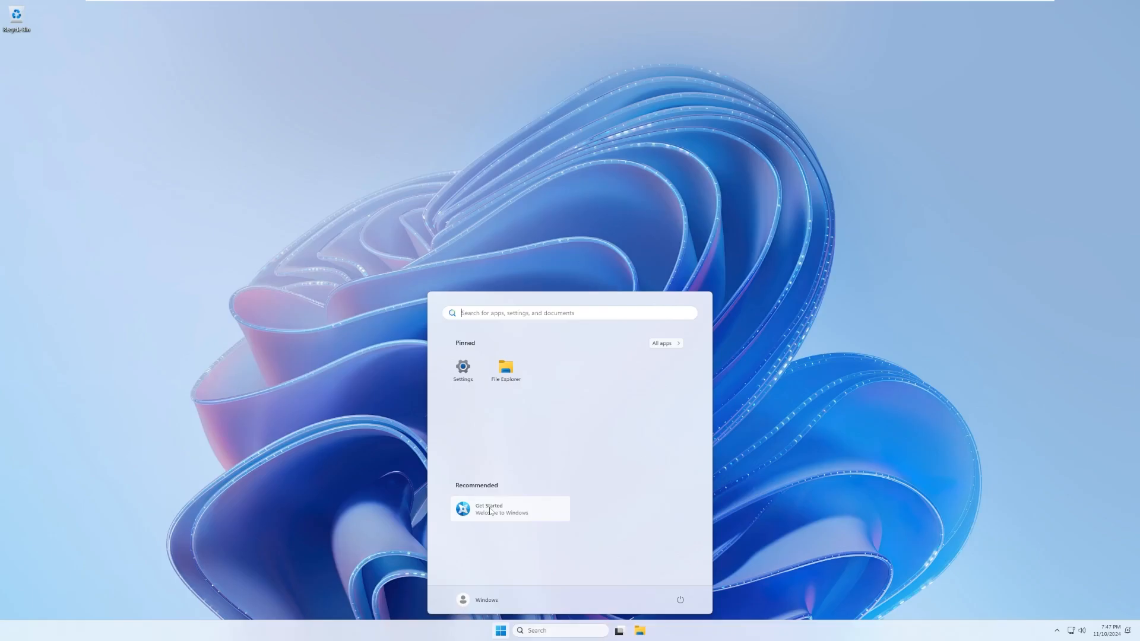
pyautogui.moveTo(655, 333)
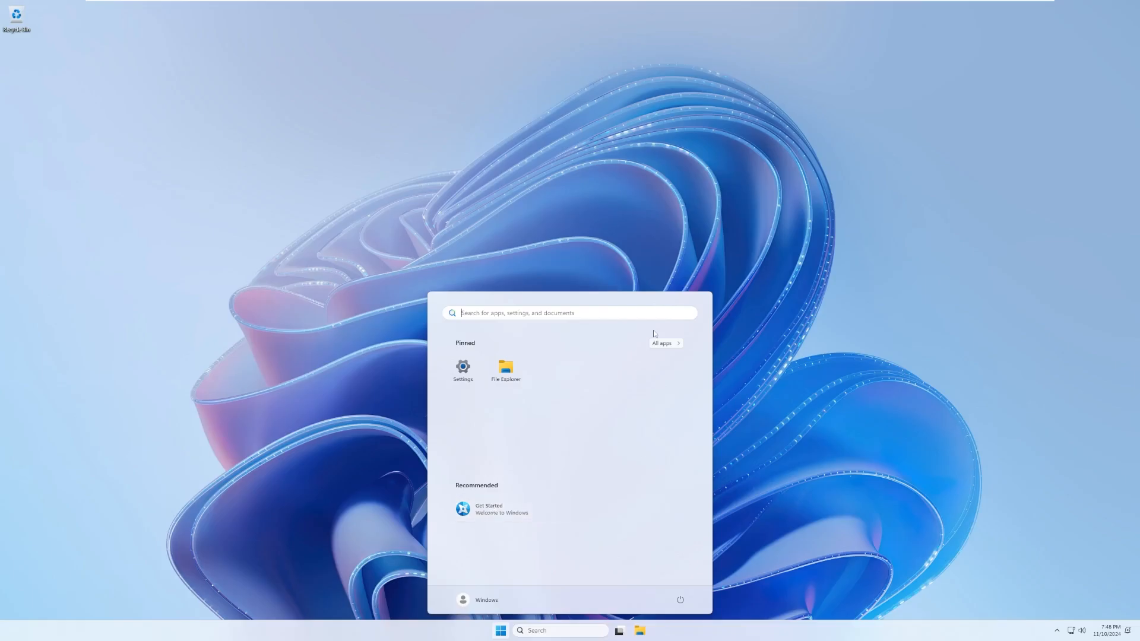
pyautogui.click(663, 343)
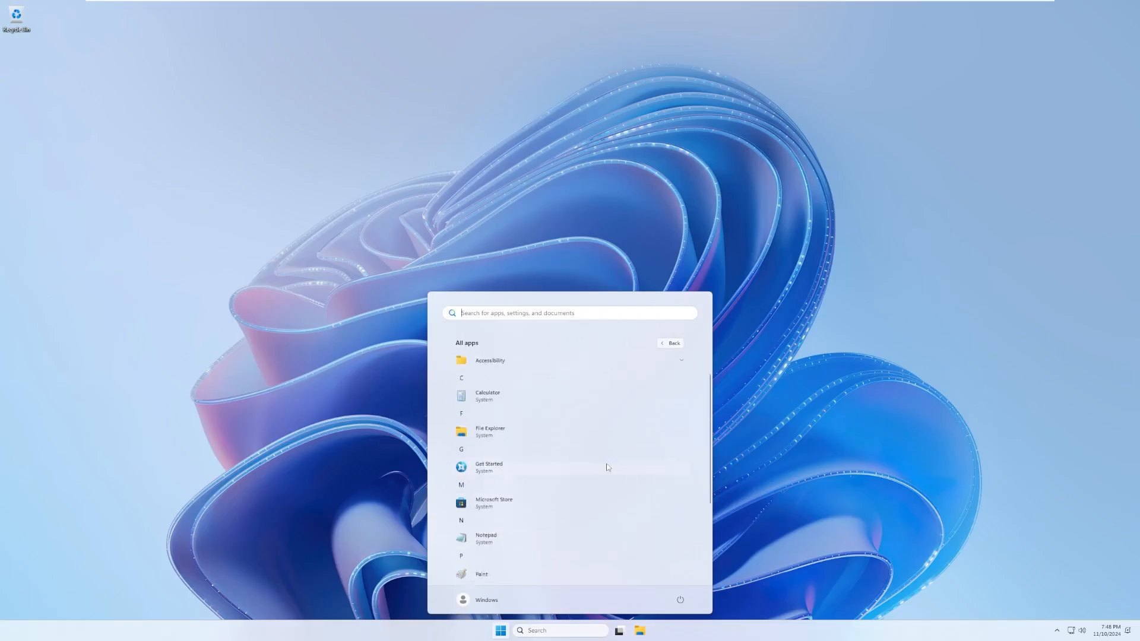
pyautogui.scroll(3)
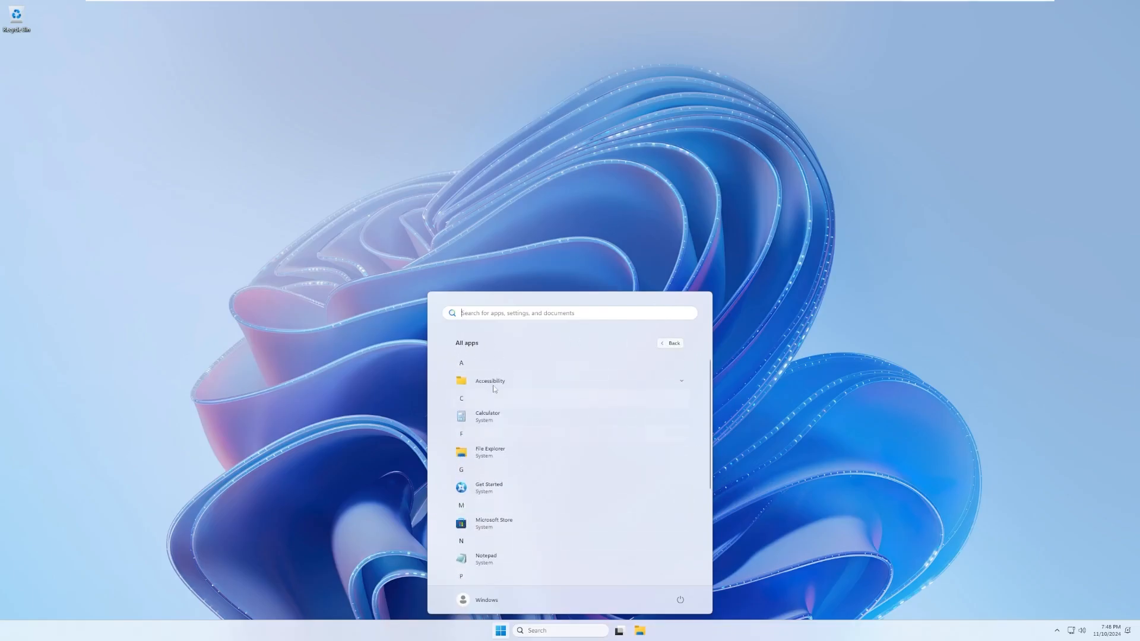
pyautogui.scroll(-3)
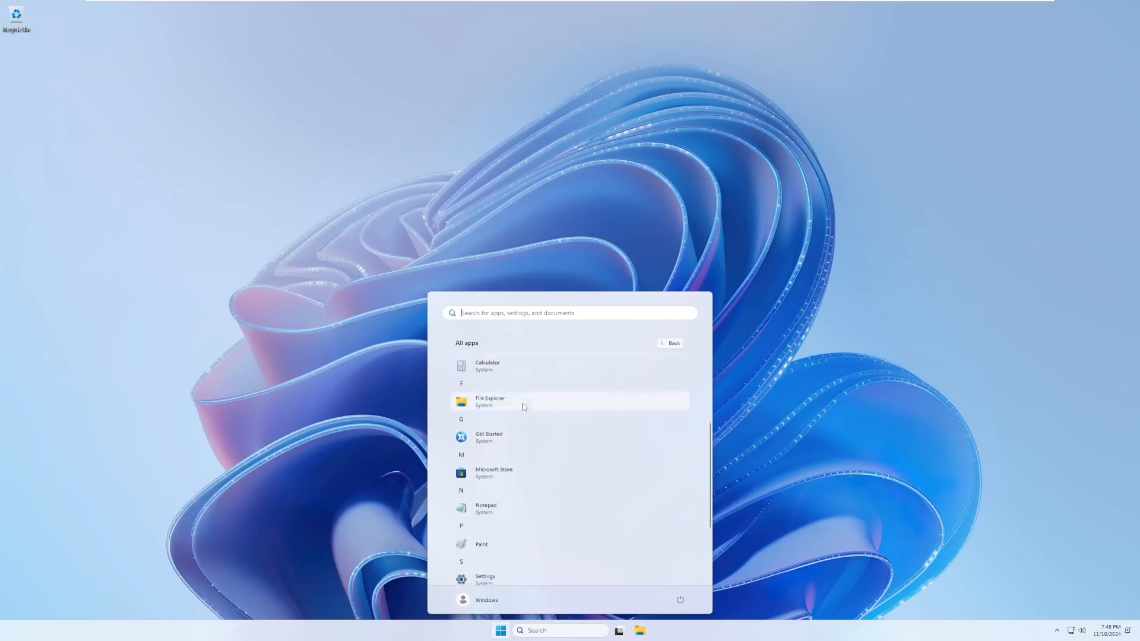
pyautogui.click(487, 366)
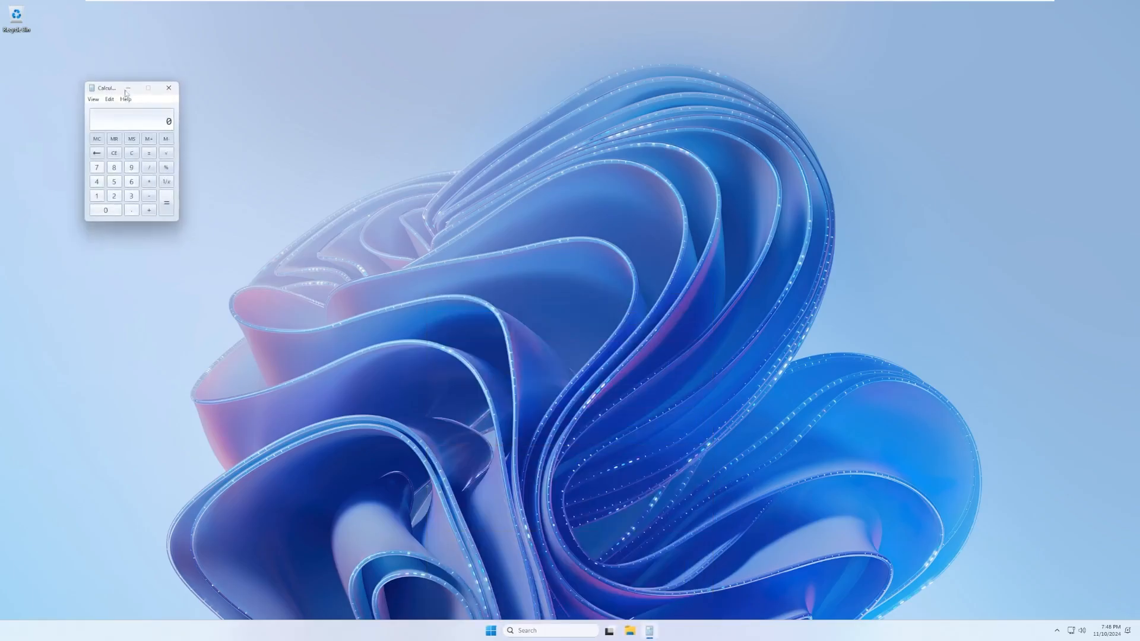
pyautogui.moveTo(105, 88); pyautogui.dragTo(338, 254)
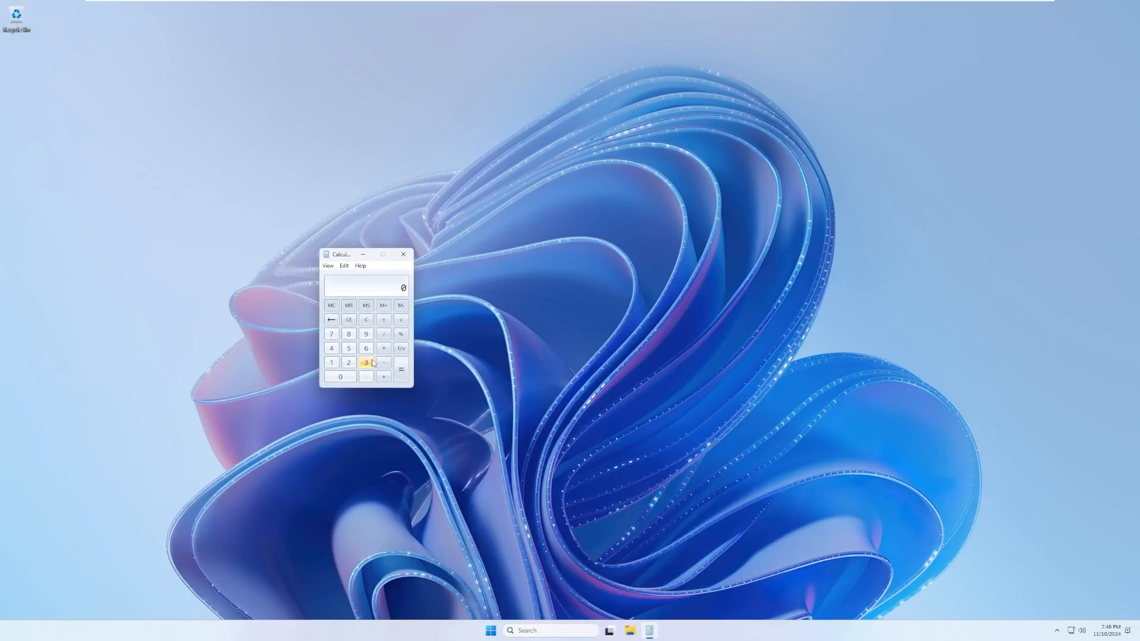
pyautogui.click(500, 631)
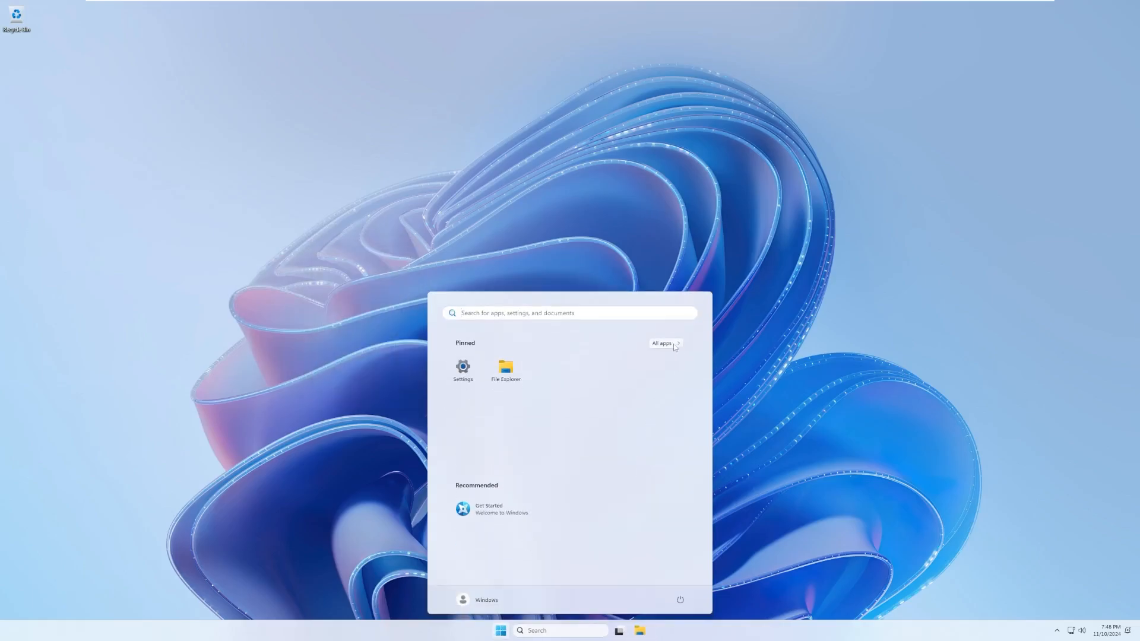
pyautogui.click(662, 342)
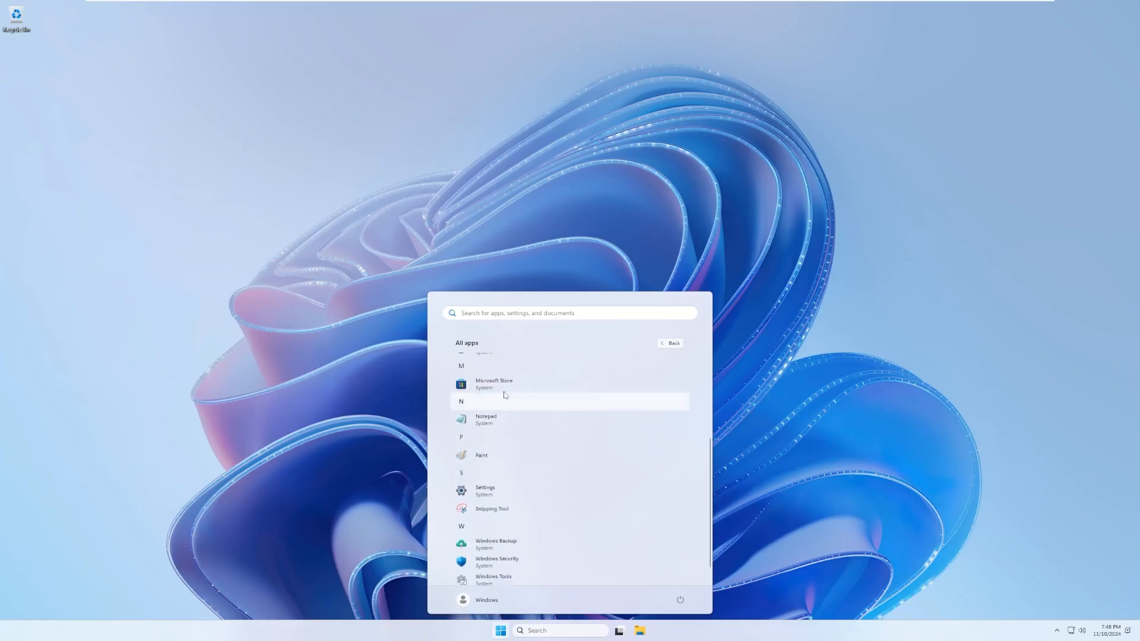
pyautogui.moveTo(509, 384)
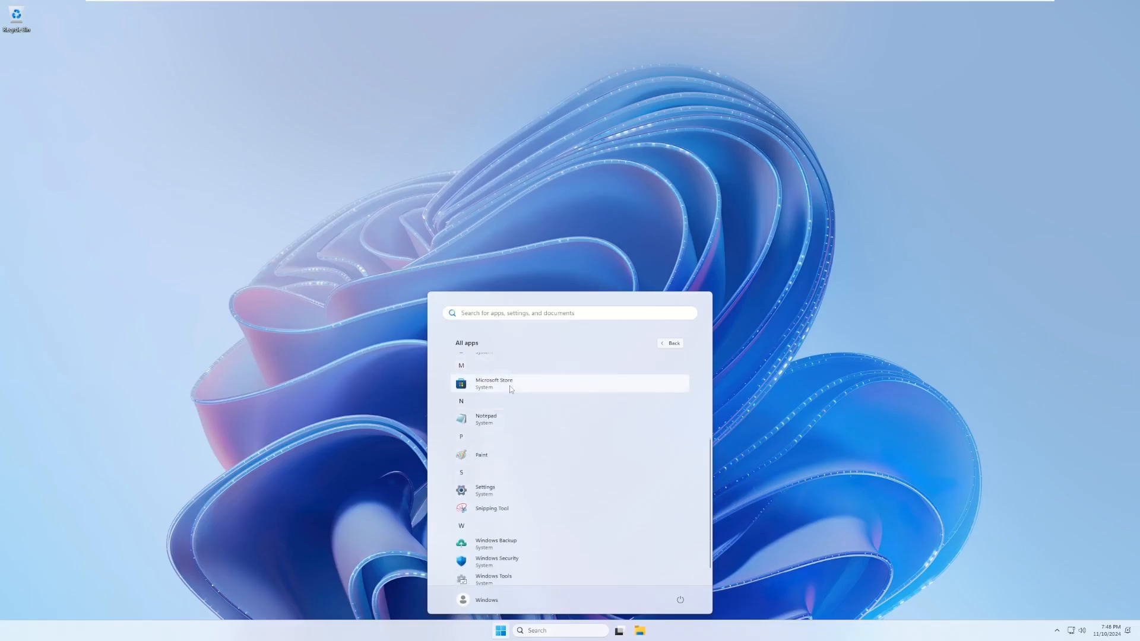
pyautogui.scroll(3)
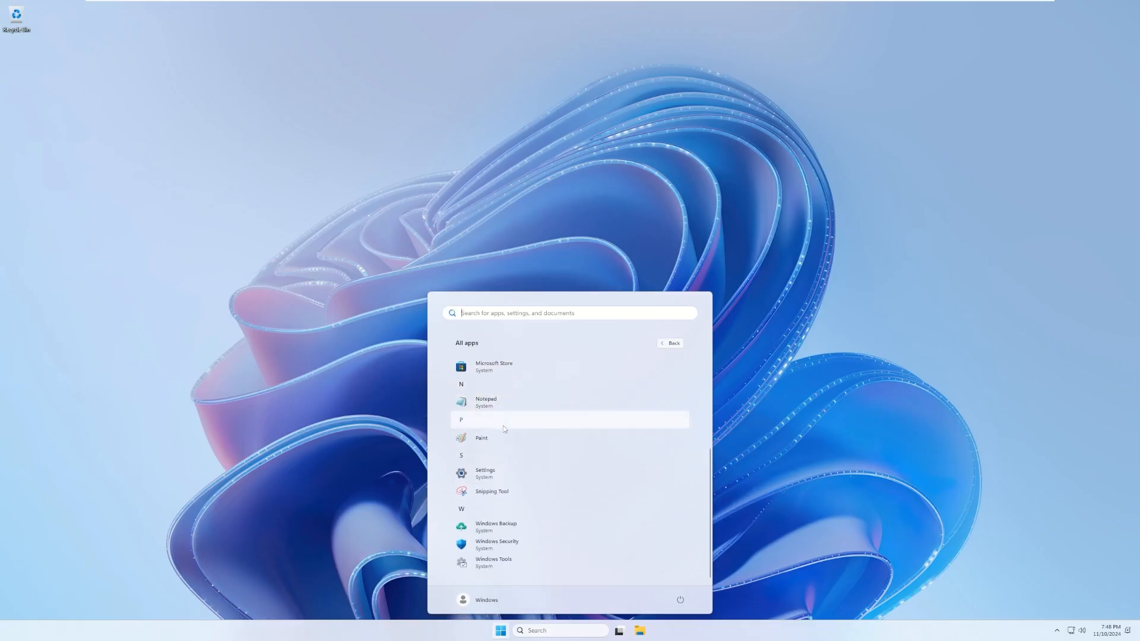
pyautogui.moveTo(500, 512)
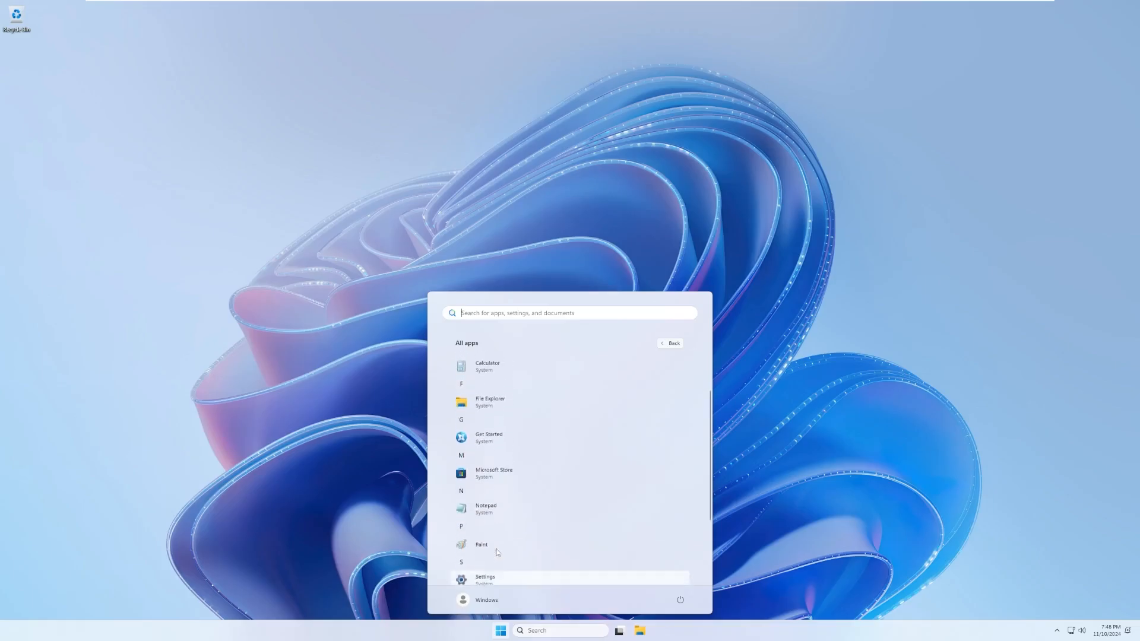
pyautogui.scroll(3)
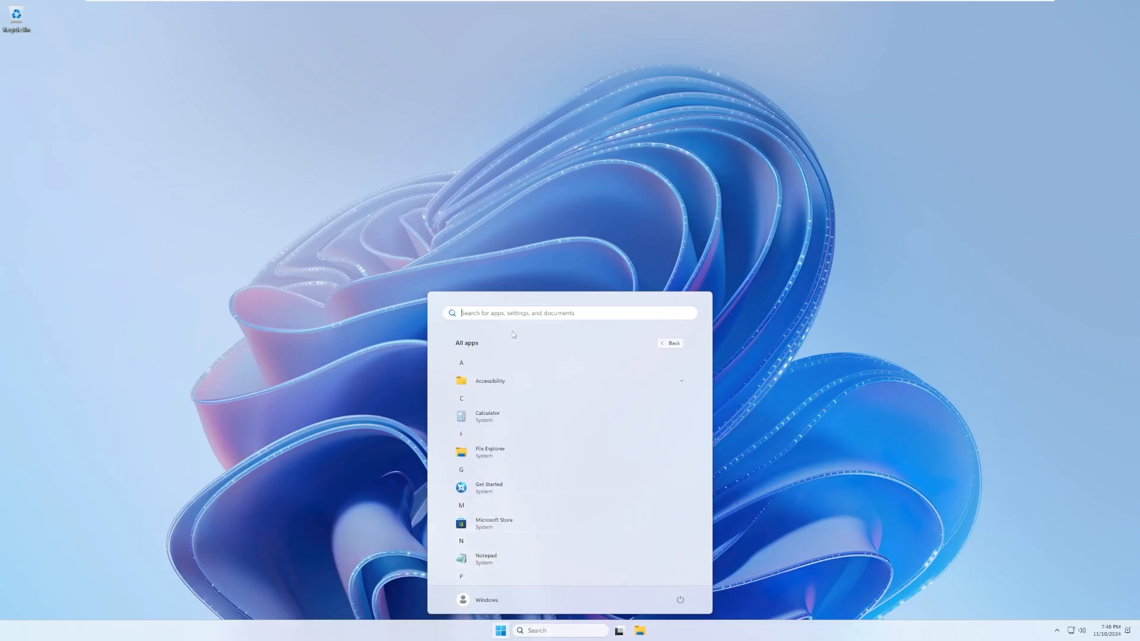
pyautogui.write('ed')
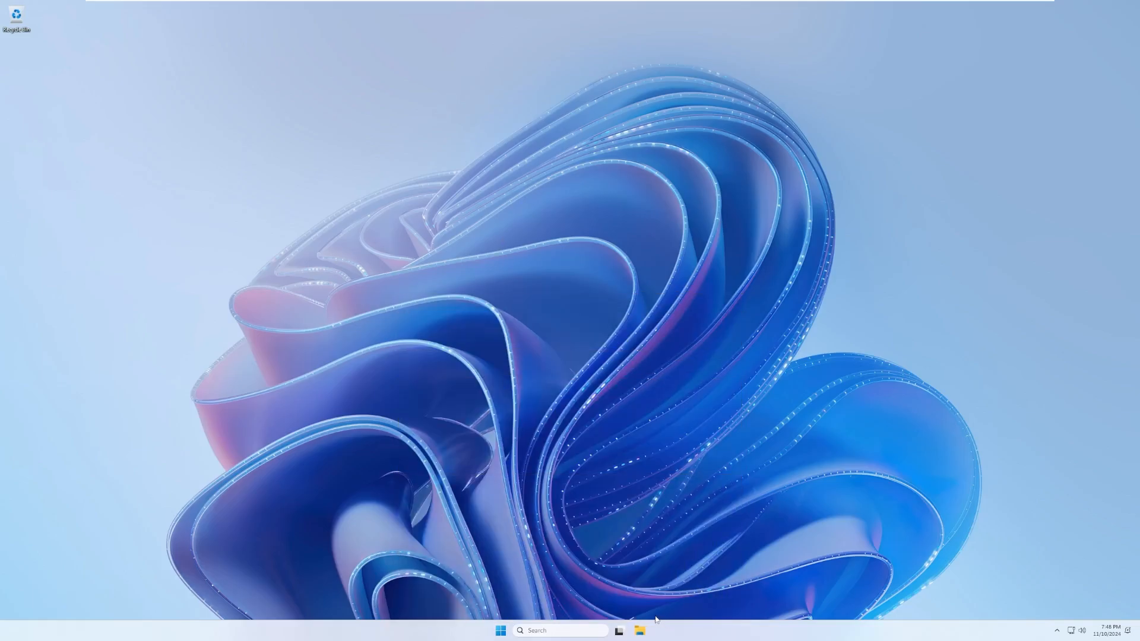
pyautogui.moveTo(568, 601)
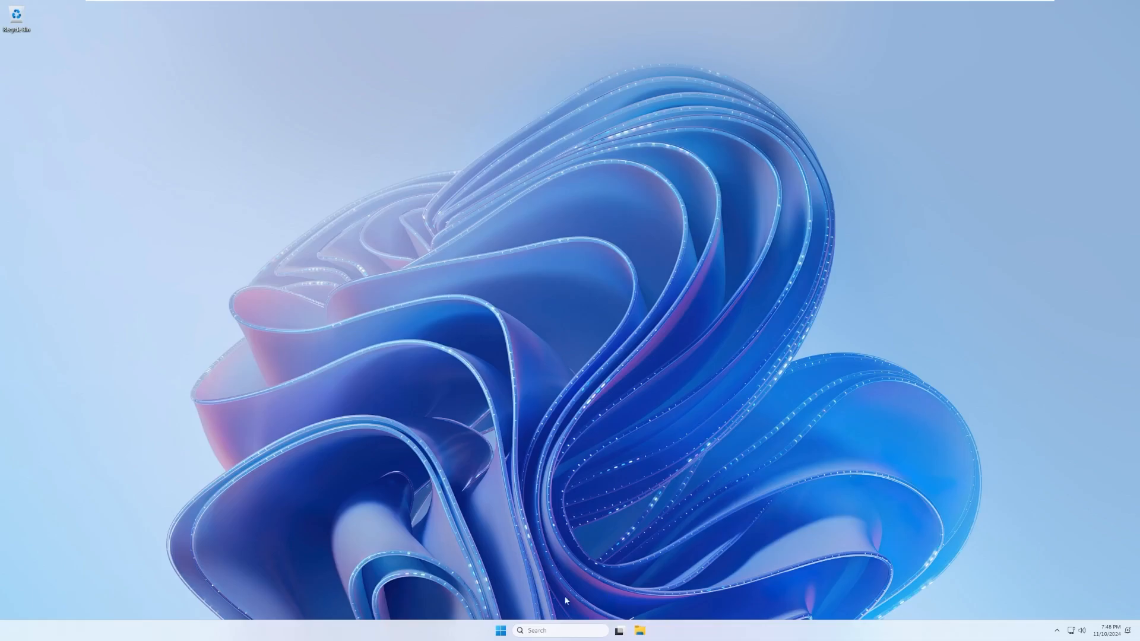
pyautogui.rightClick(500, 630)
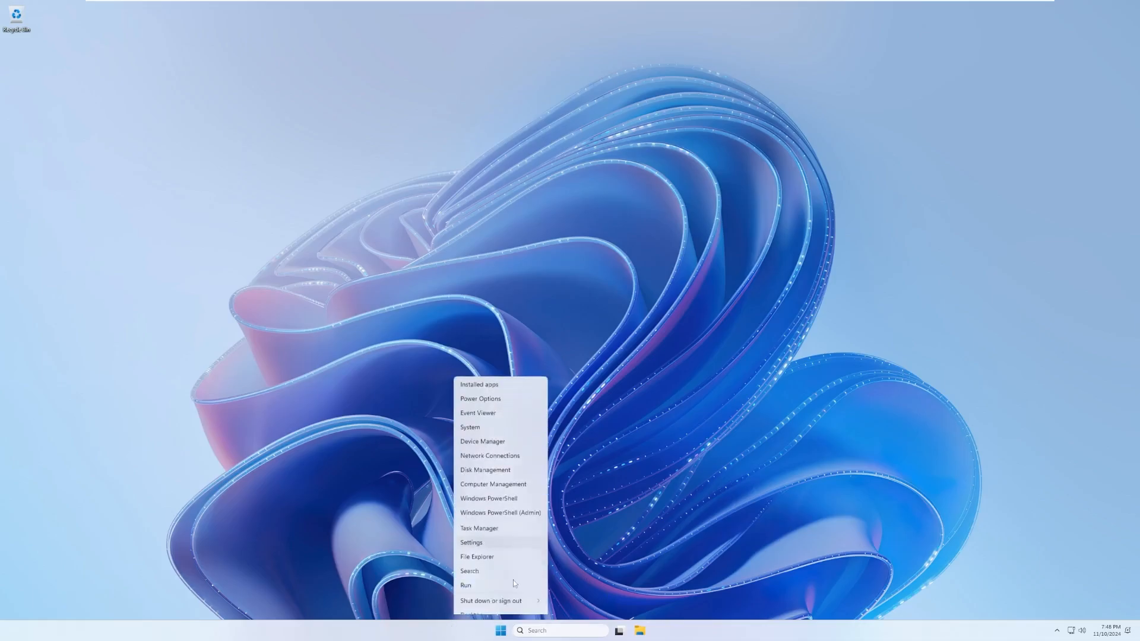
pyautogui.click(252, 243)
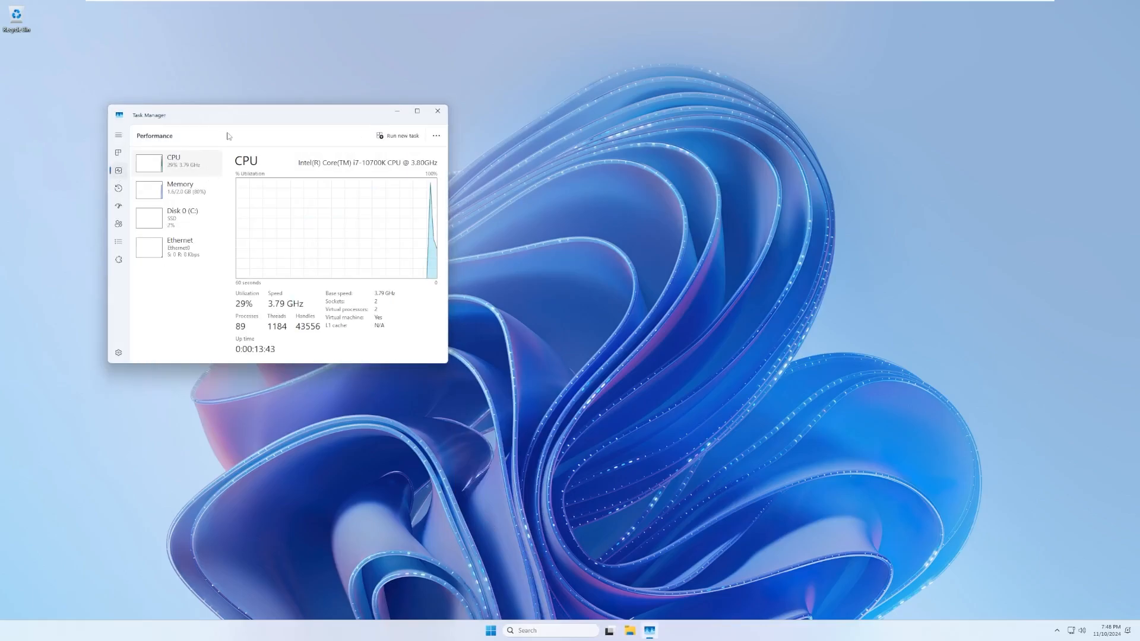
pyautogui.moveTo(291, 115); pyautogui.dragTo(424, 134)
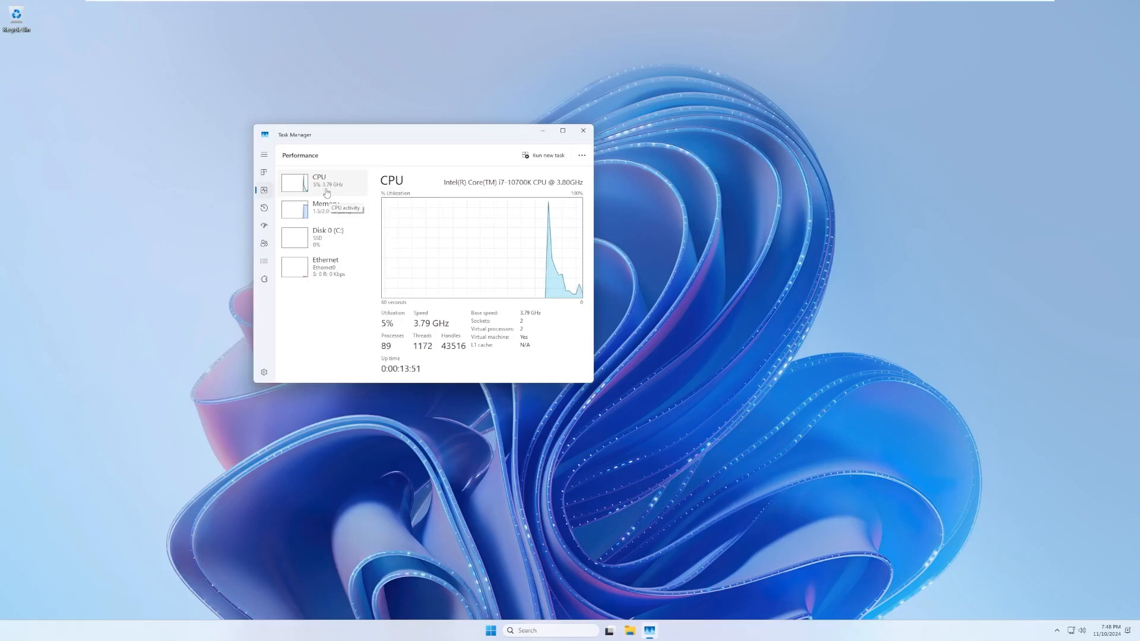
pyautogui.click(325, 207)
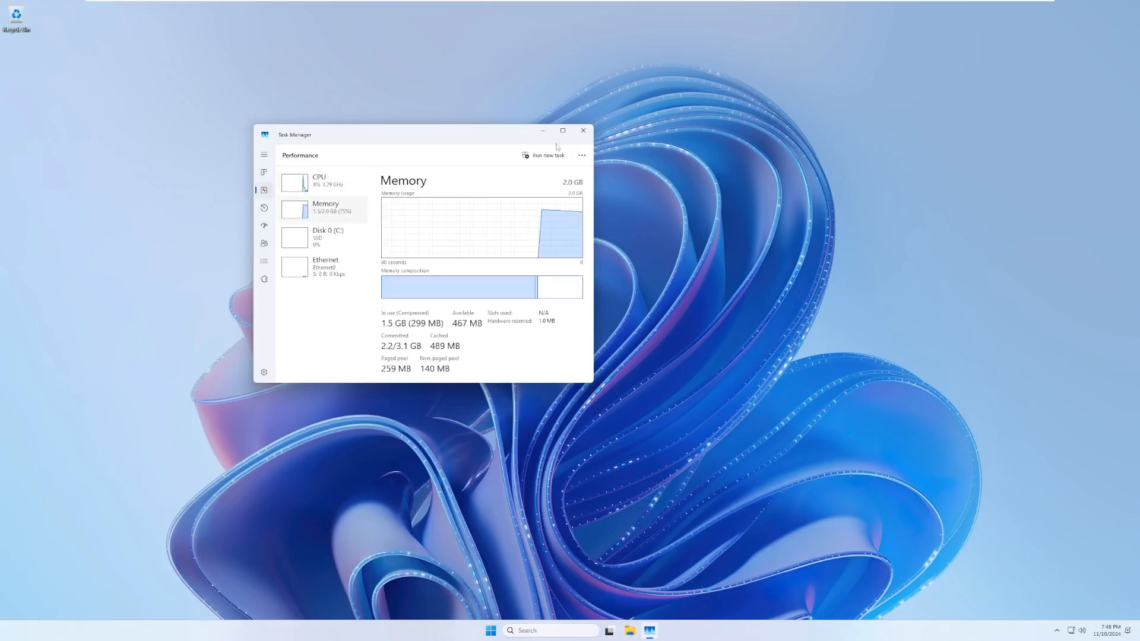
pyautogui.rightClick(500, 631)
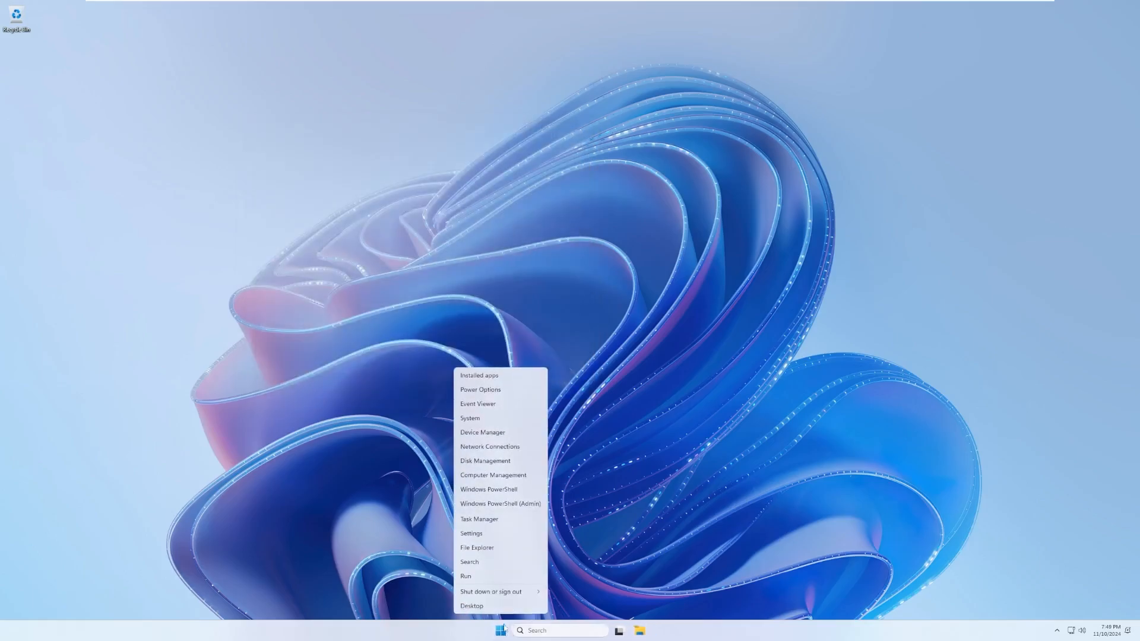
# - Show This PC with Local Disk C and the Tiny11 DVD drive, visiting the empty Desktop folder briefly
pyautogui.click(476, 548)
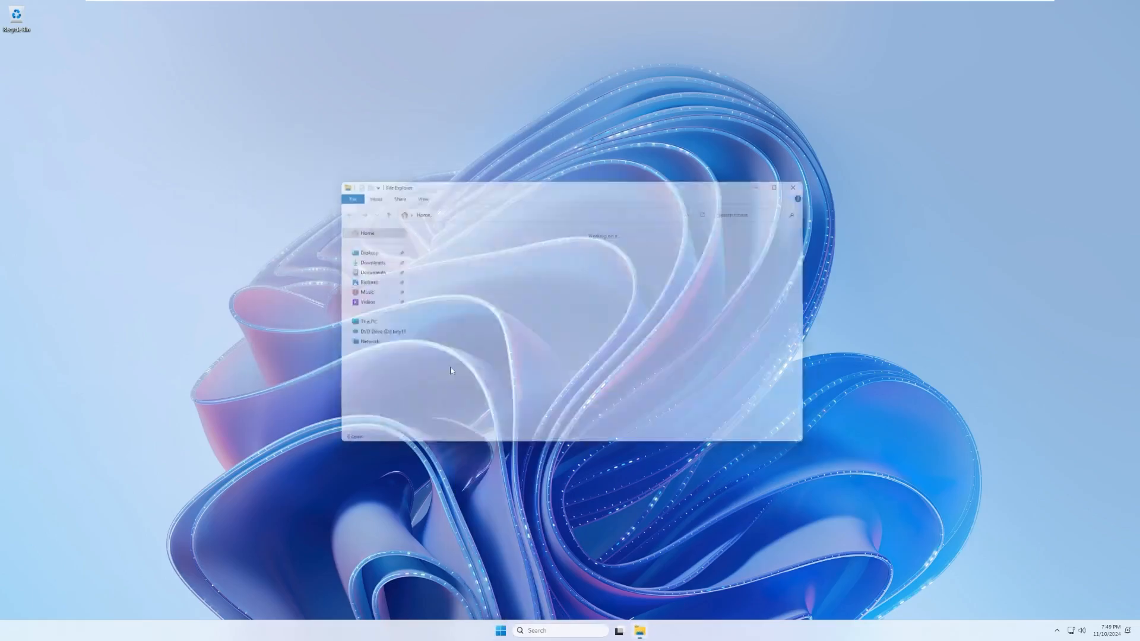
pyautogui.click(368, 321)
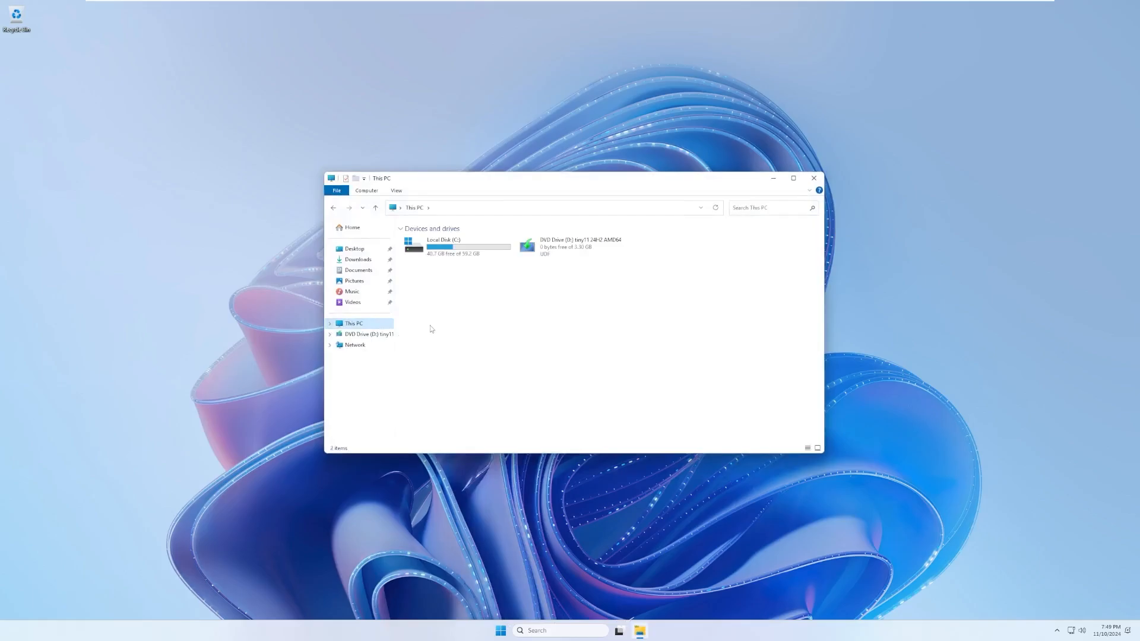
pyautogui.moveTo(428, 274)
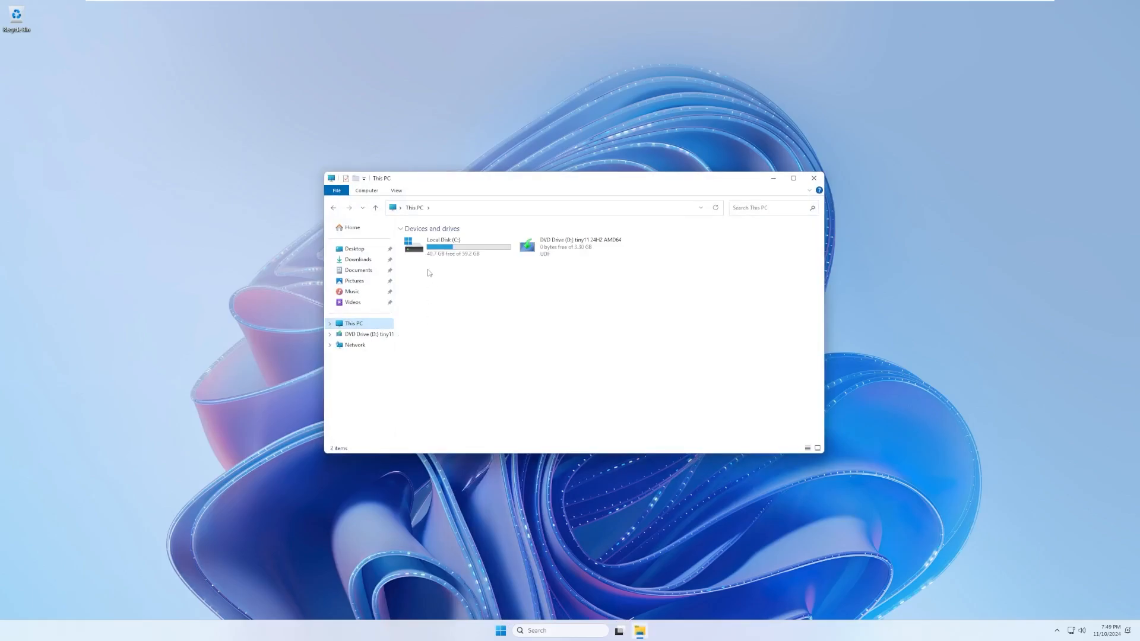
pyautogui.moveTo(434, 284)
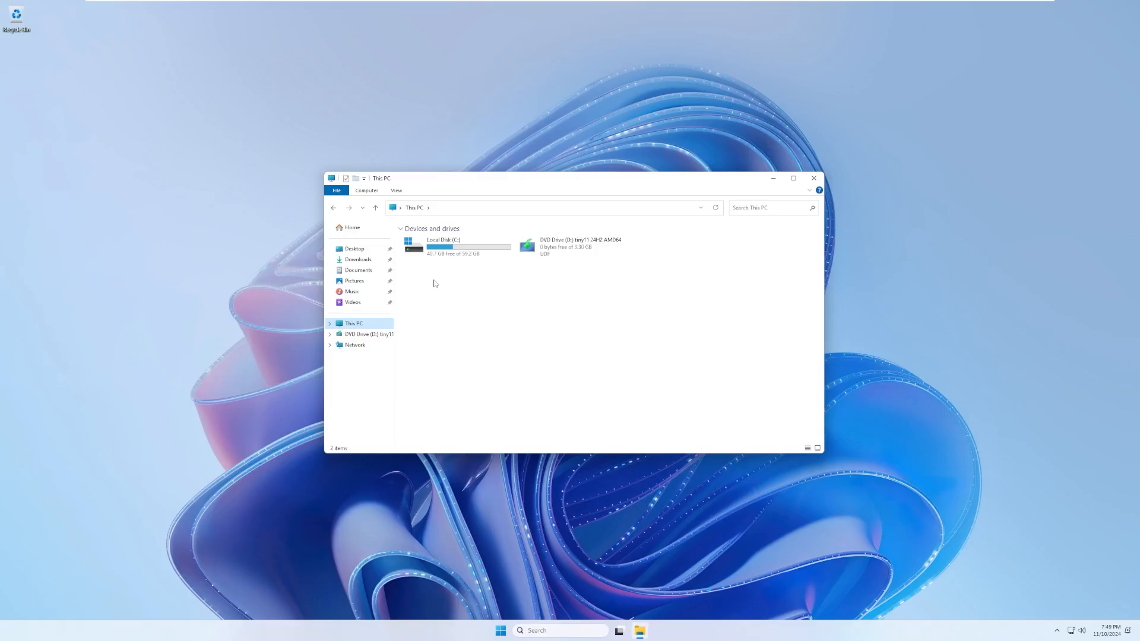
pyautogui.moveTo(391, 310)
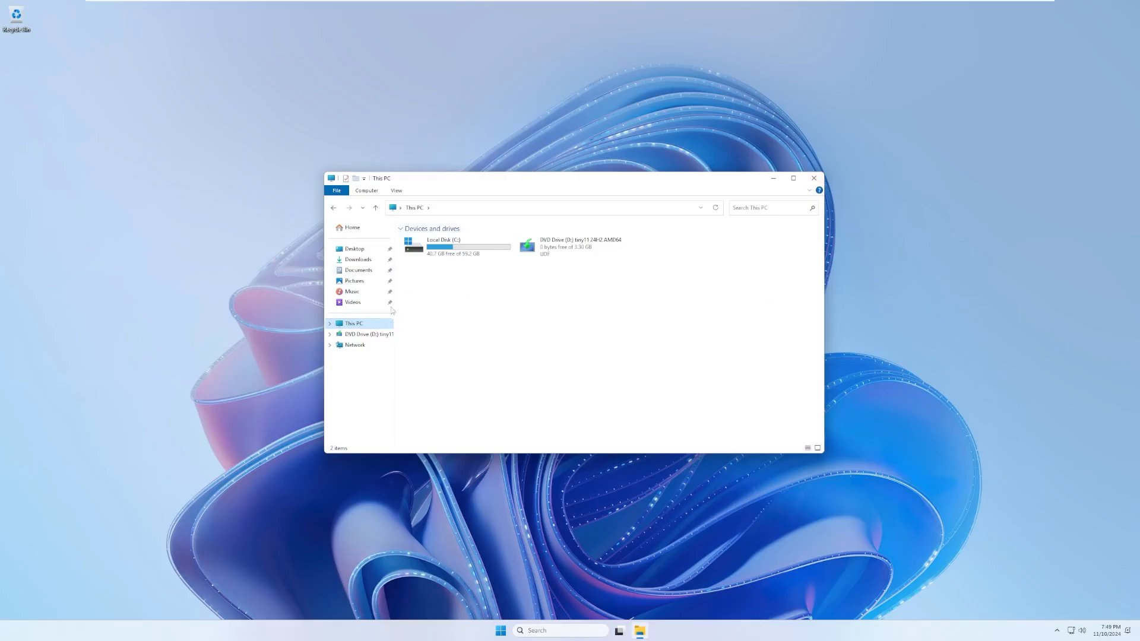
pyautogui.click(355, 248)
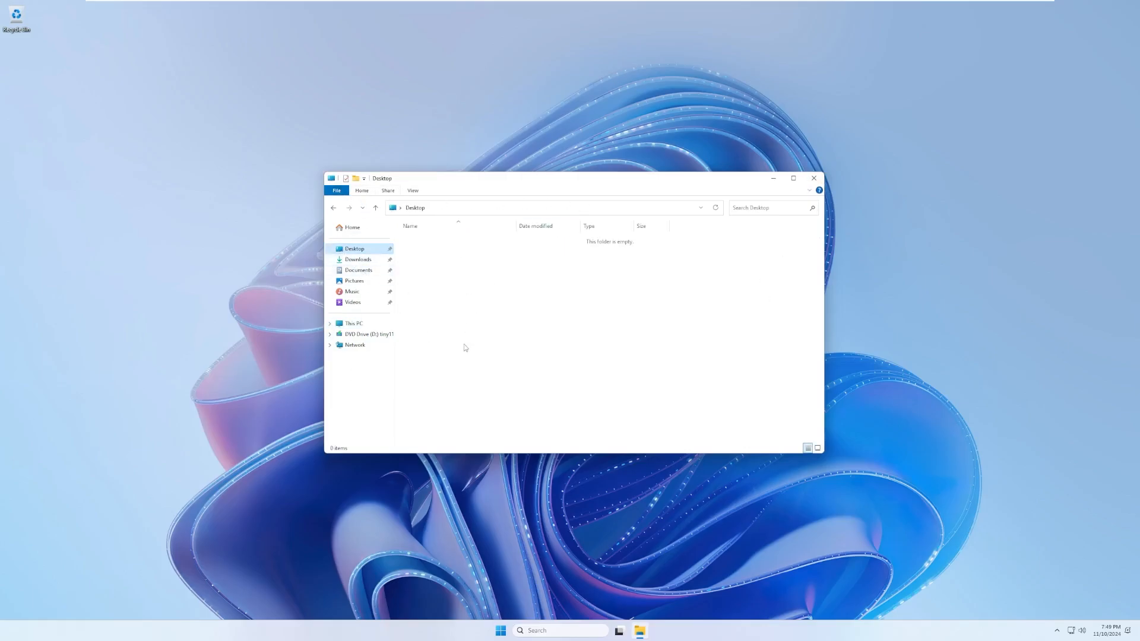
pyautogui.click(354, 323)
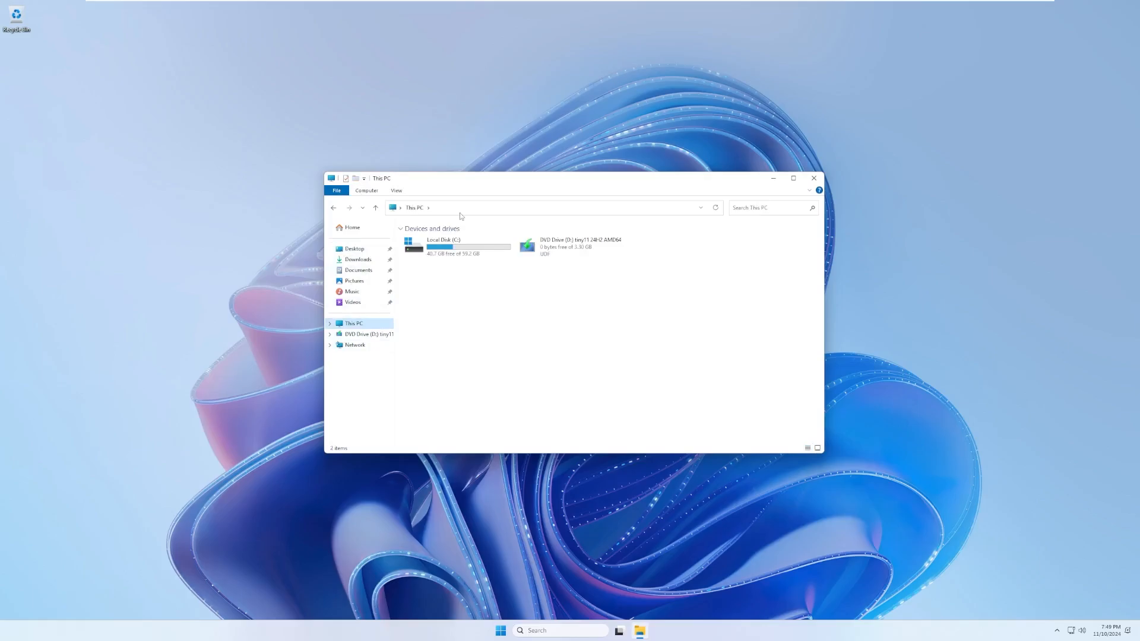
pyautogui.moveTo(747, 187)
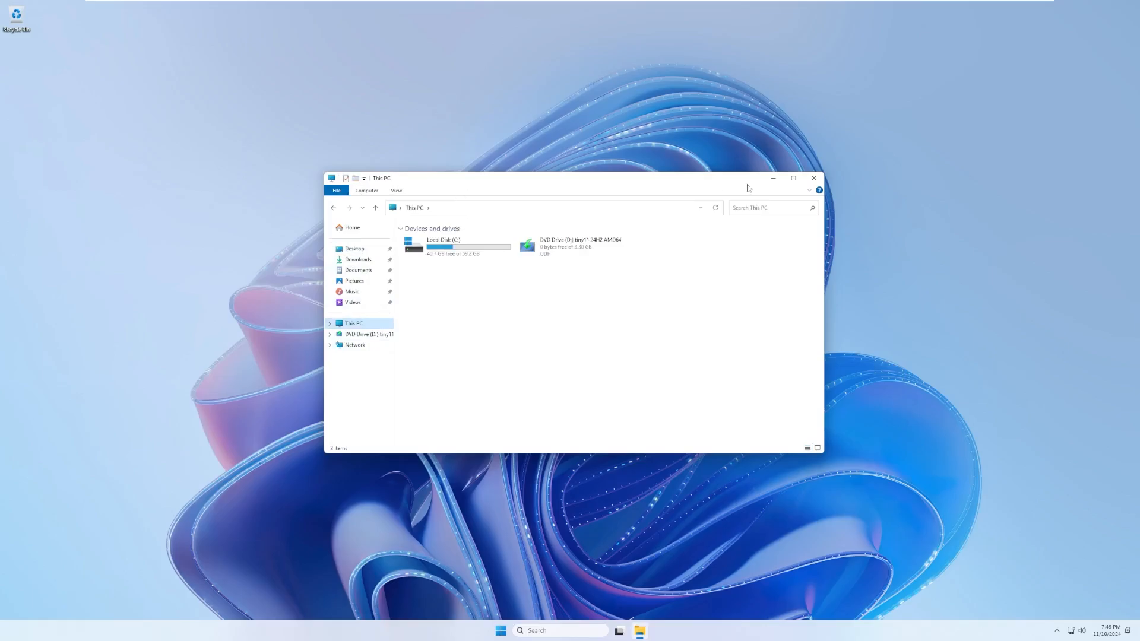
# - View System About showing Windows 11 IoT Enterprise LTSC 24H2, then close Settings
pyautogui.click(500, 631)
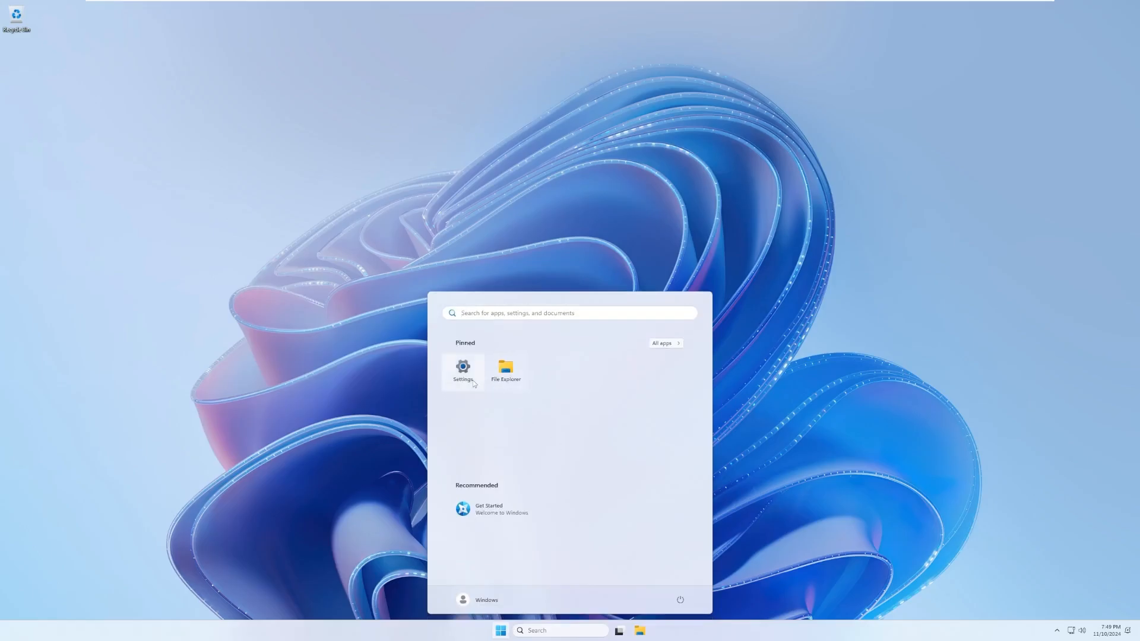
pyautogui.click(462, 370)
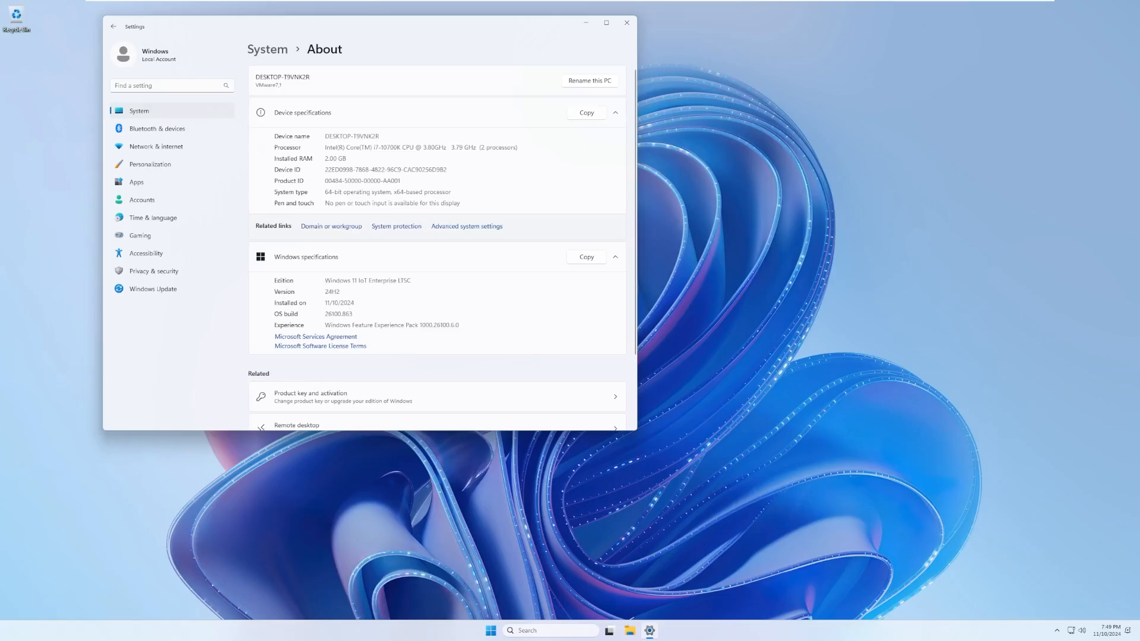
pyautogui.doubleClick(390, 280)
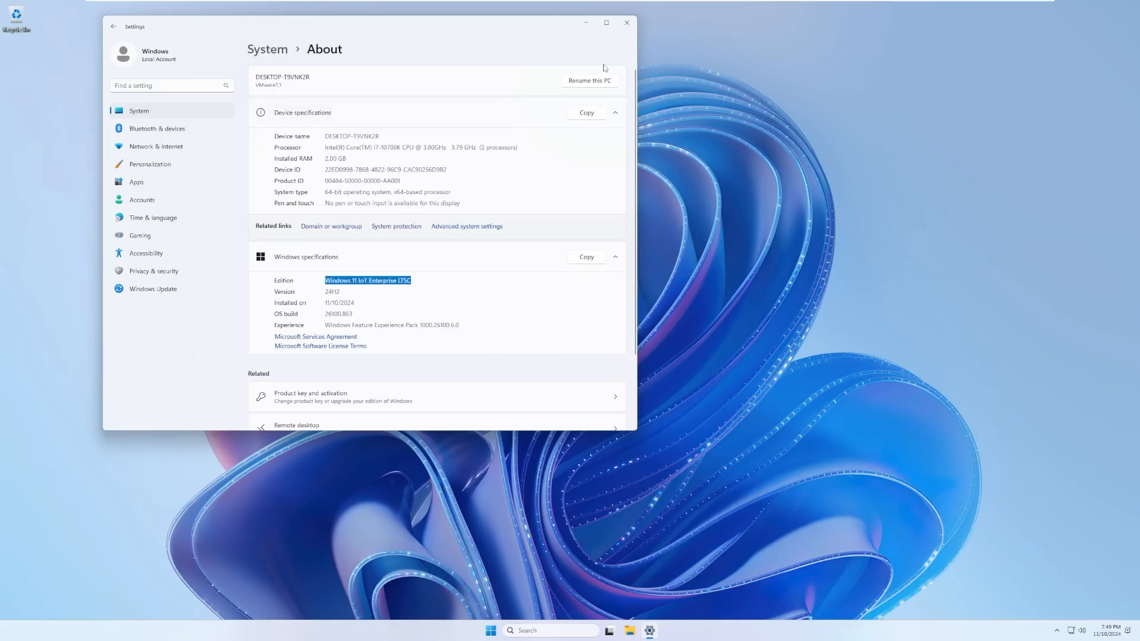
pyautogui.click(626, 23)
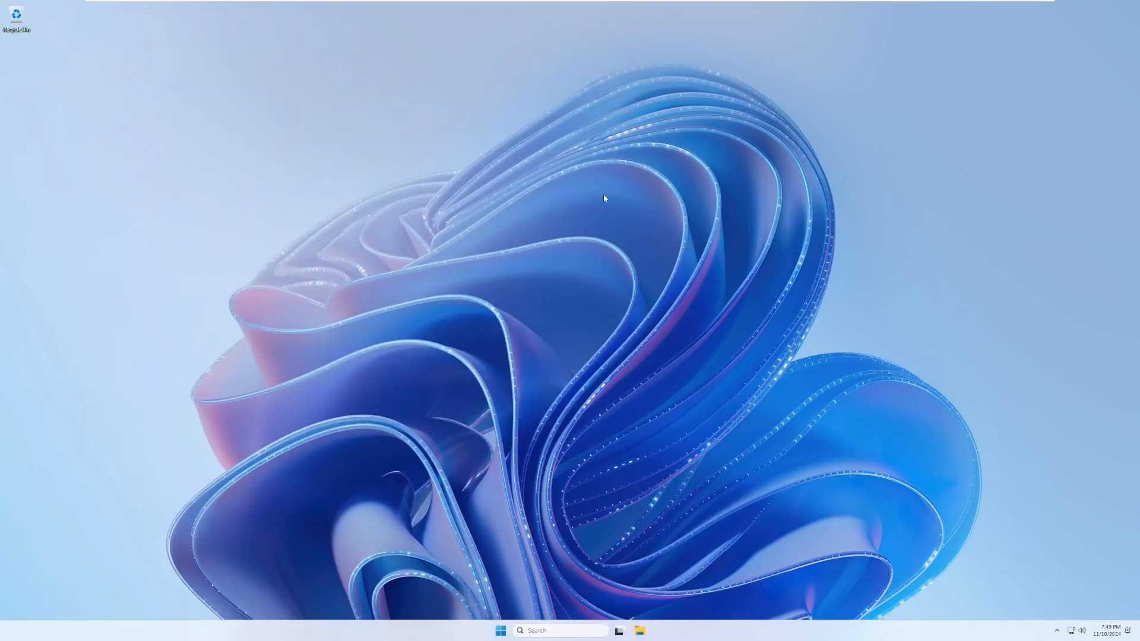